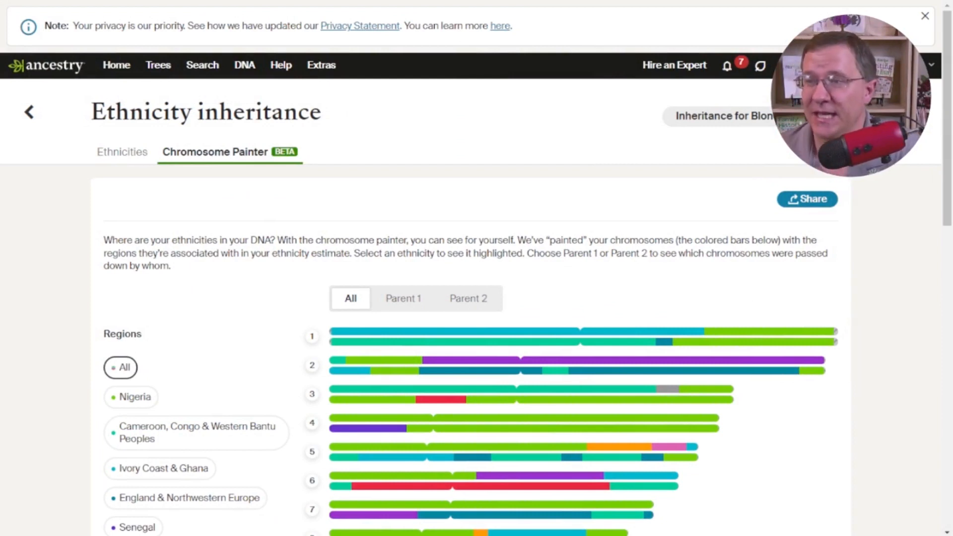
- Launch the Ancestry Chromosome Painter Segments tool from DNA Painter's tools list
scroll("down", 3)
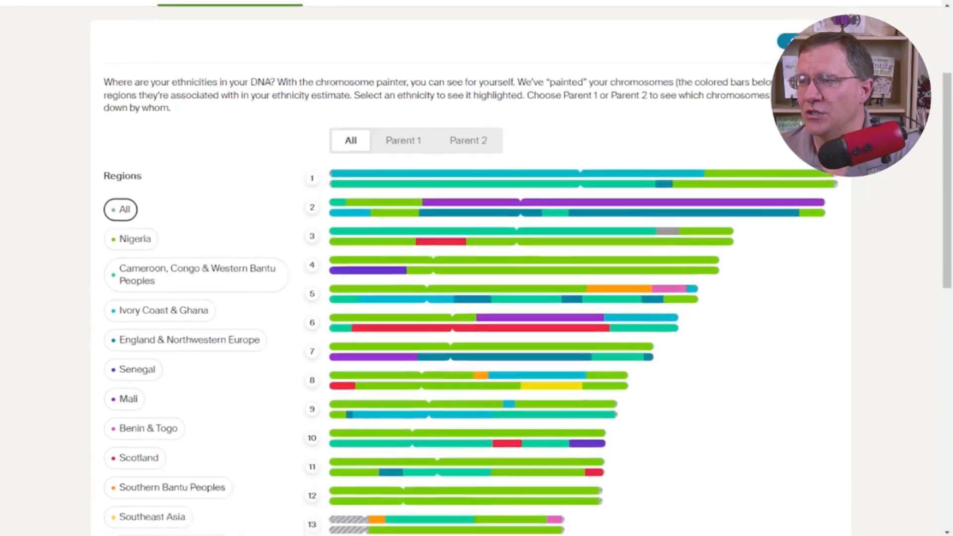
scroll("down", 3)
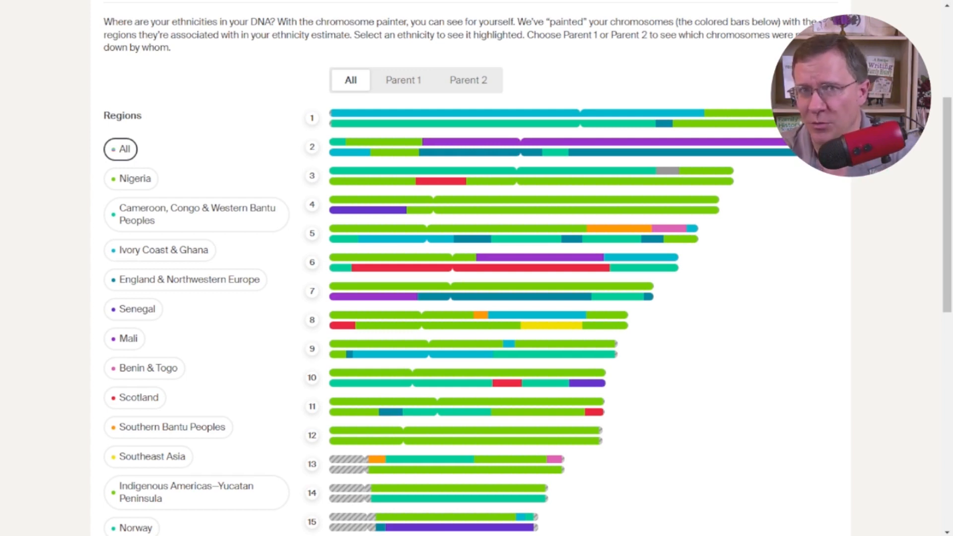
scroll("down", 3)
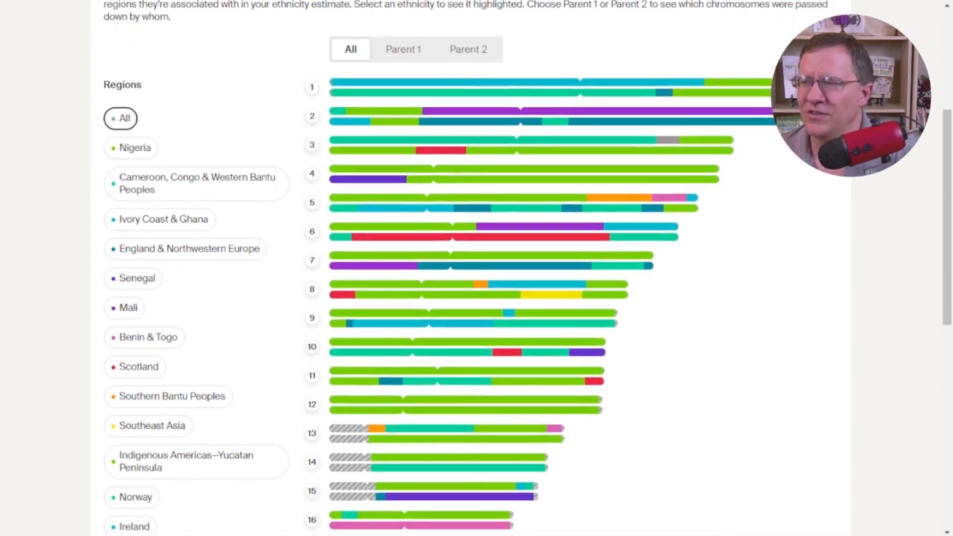
scroll("down", 3)
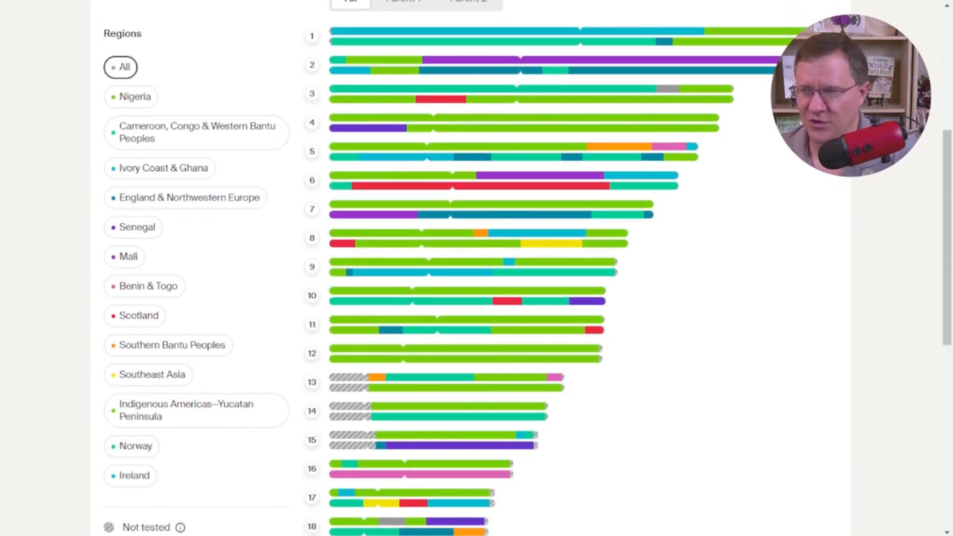
scroll("down", 3)
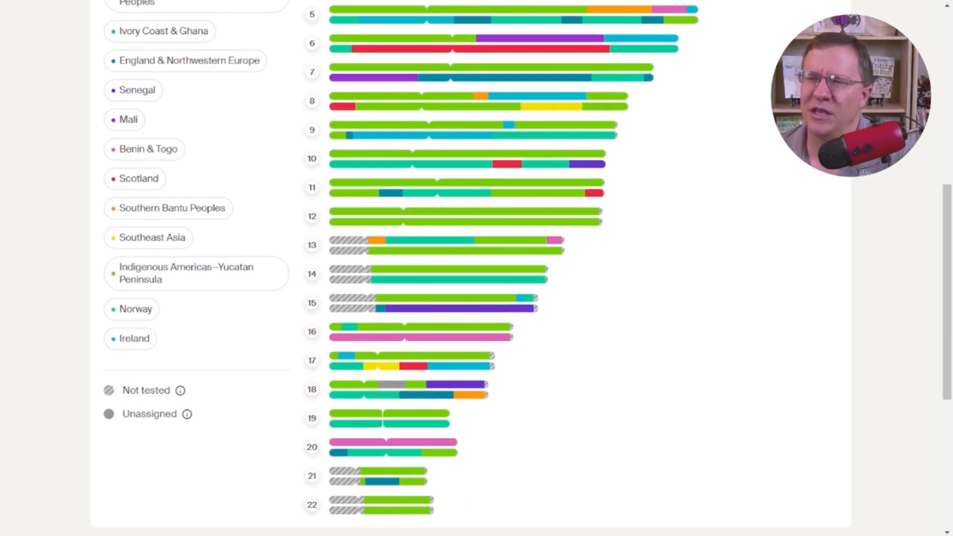
scroll("up", 3)
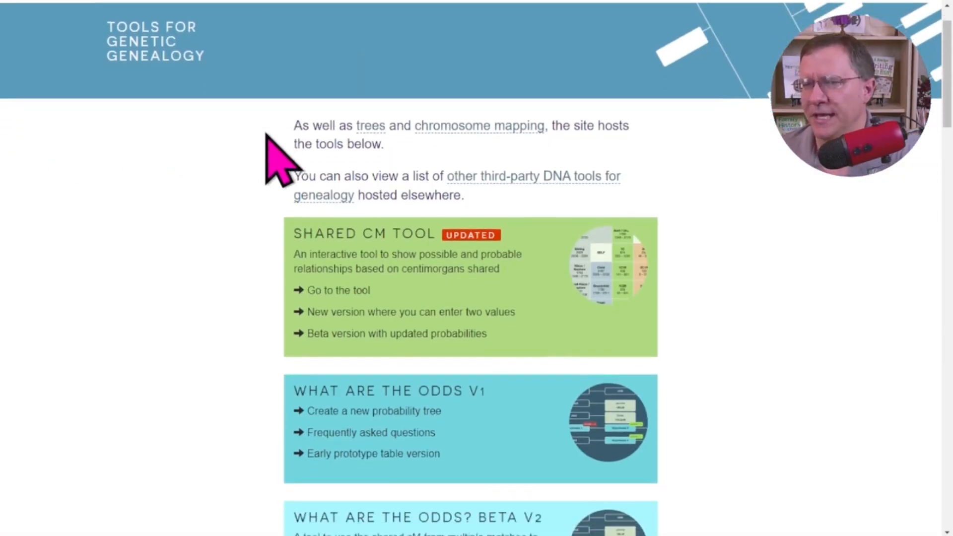
scroll("down", 3)
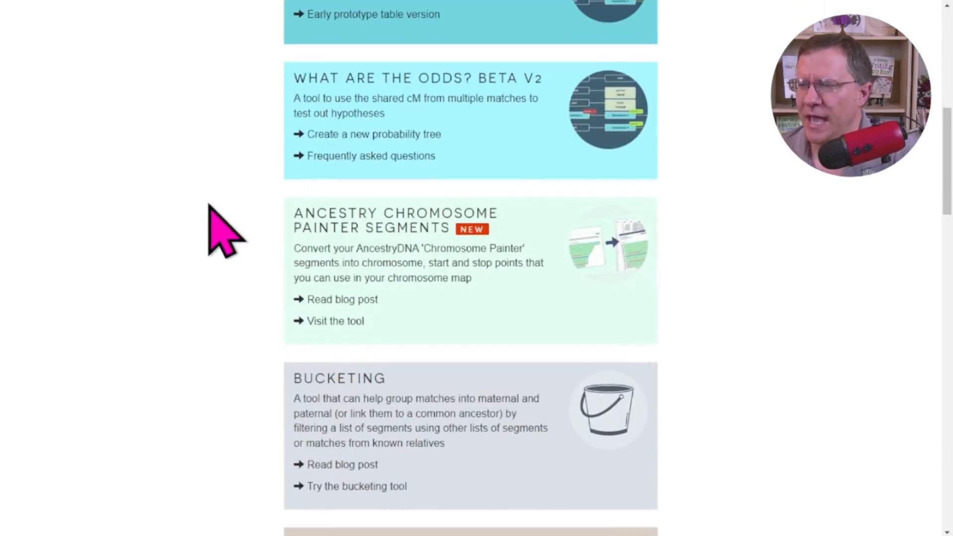
mouse_move(491, 272)
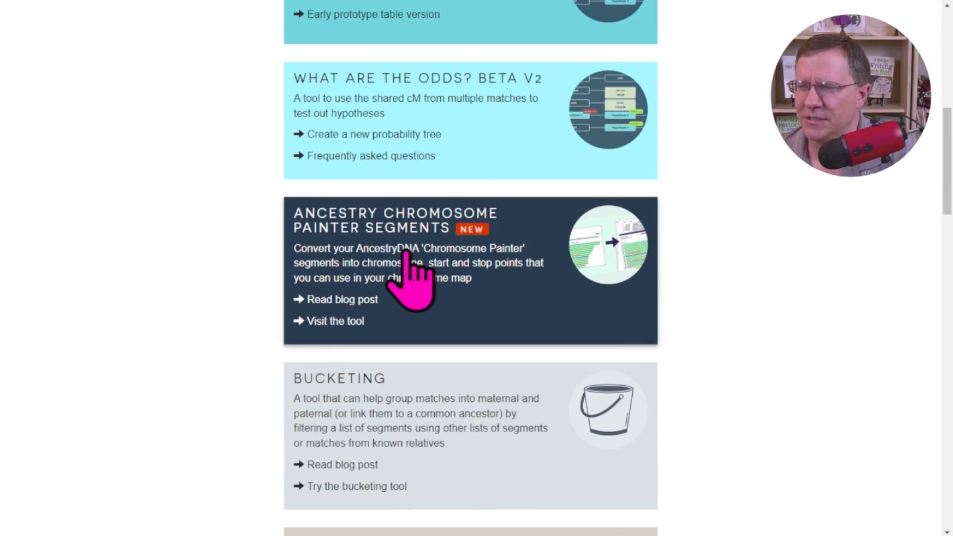
left_click(335, 321)
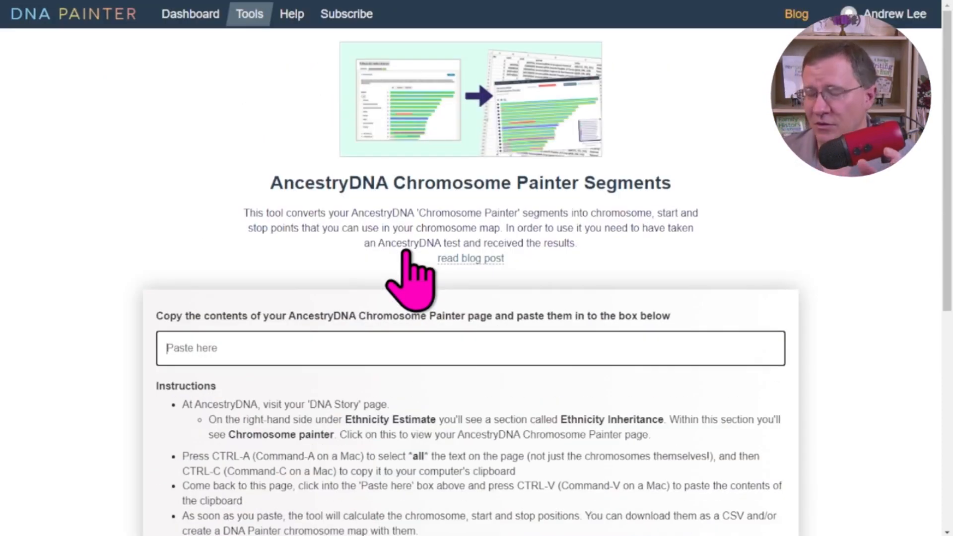
mouse_move(316, 259)
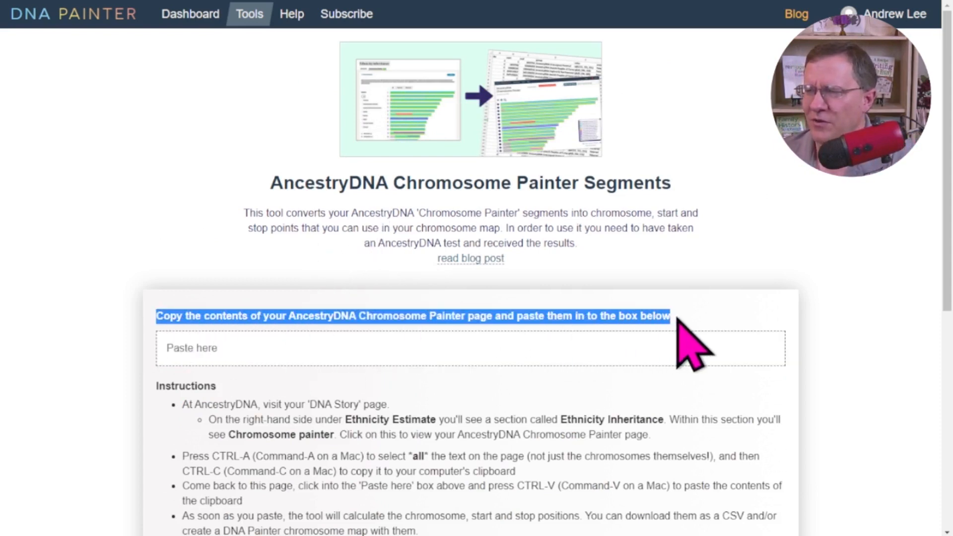
mouse_move(214, 342)
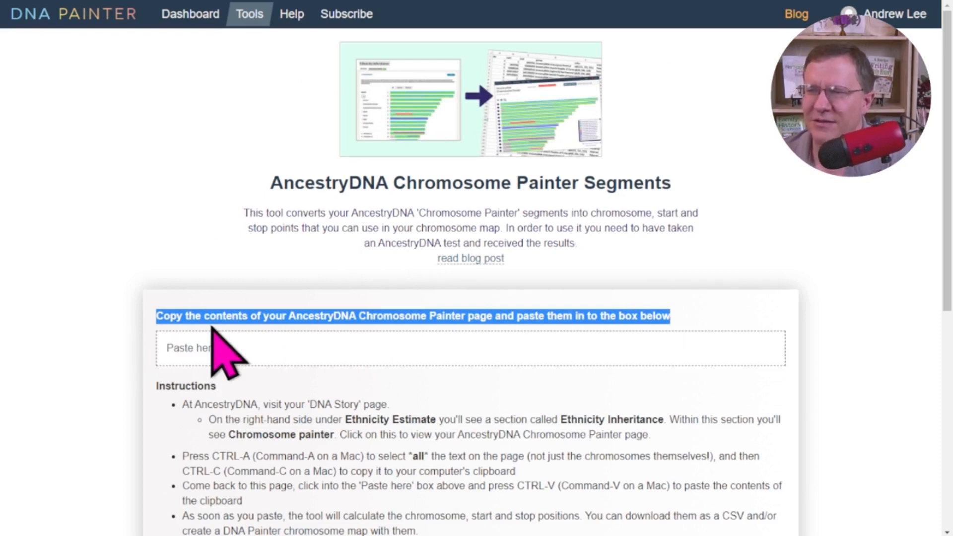
mouse_move(514, 348)
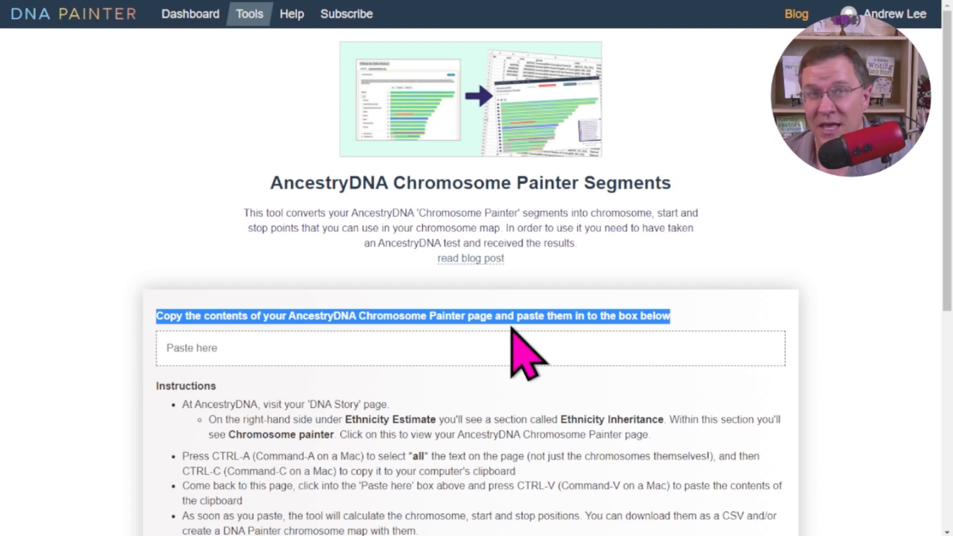
scroll("down", 3)
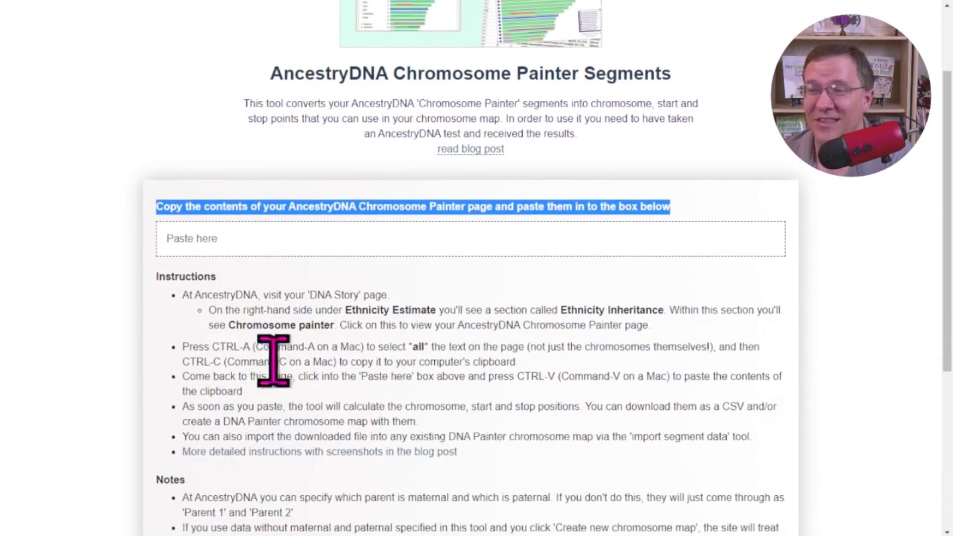
scroll("up", 3)
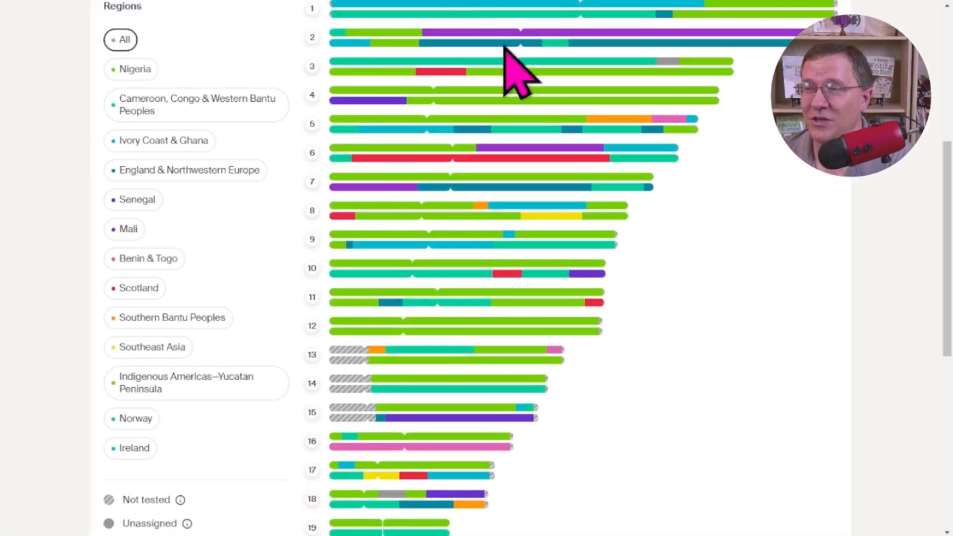
mouse_move(881, 276)
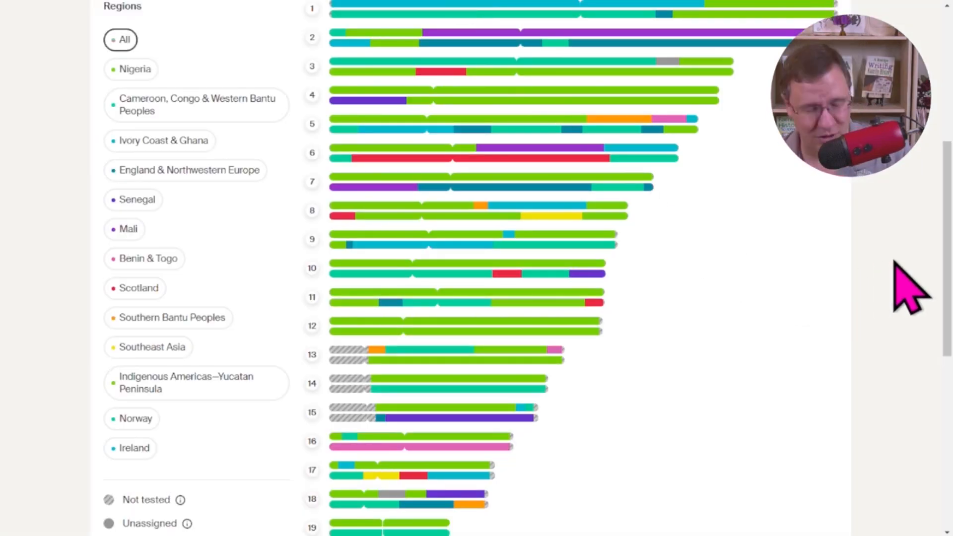
mouse_move(881, 273)
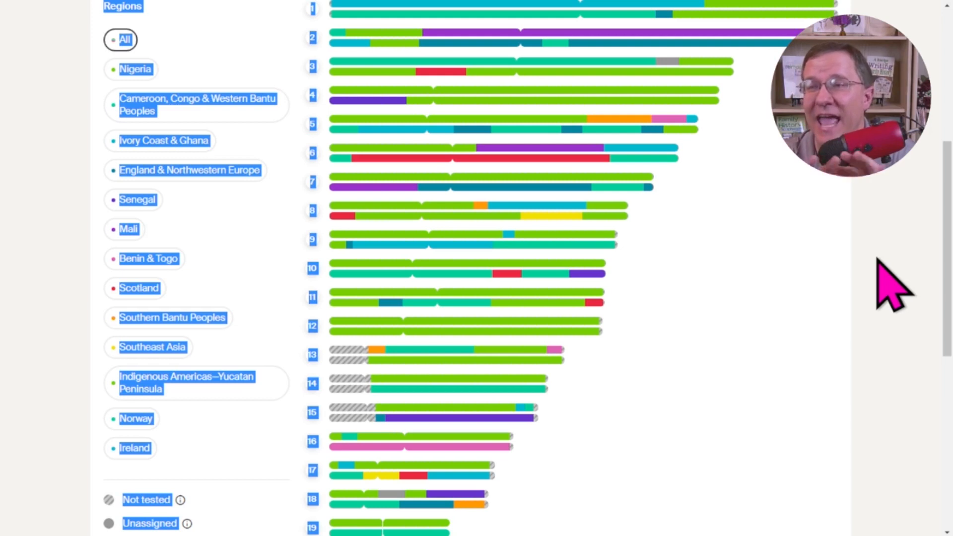
- Select and copy the entire Chromosome Painter page text with Ctrl+A and Ctrl+C
scroll("down", 3)
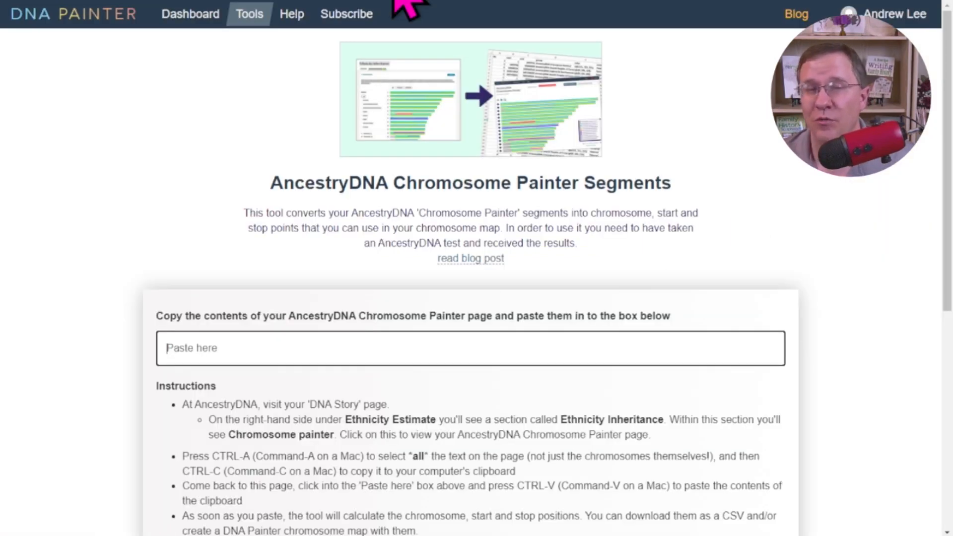
mouse_move(336, 360)
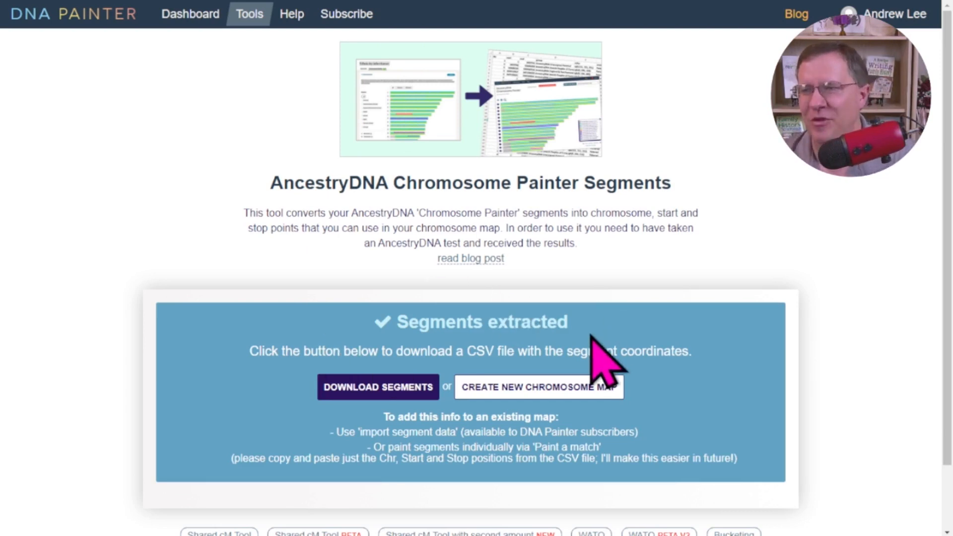
- Paste the page text into the converter and download the extracted segments CSV
scroll("down", 3)
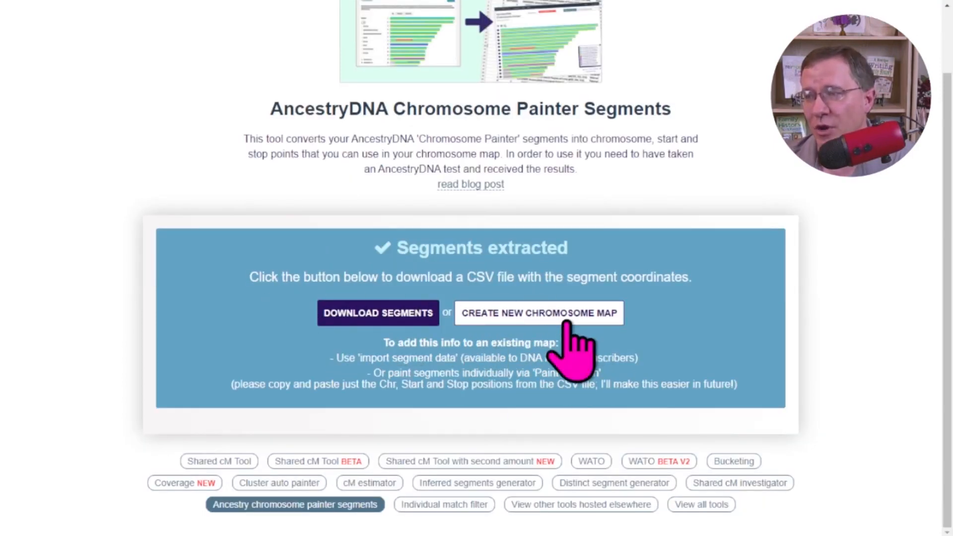
mouse_move(367, 353)
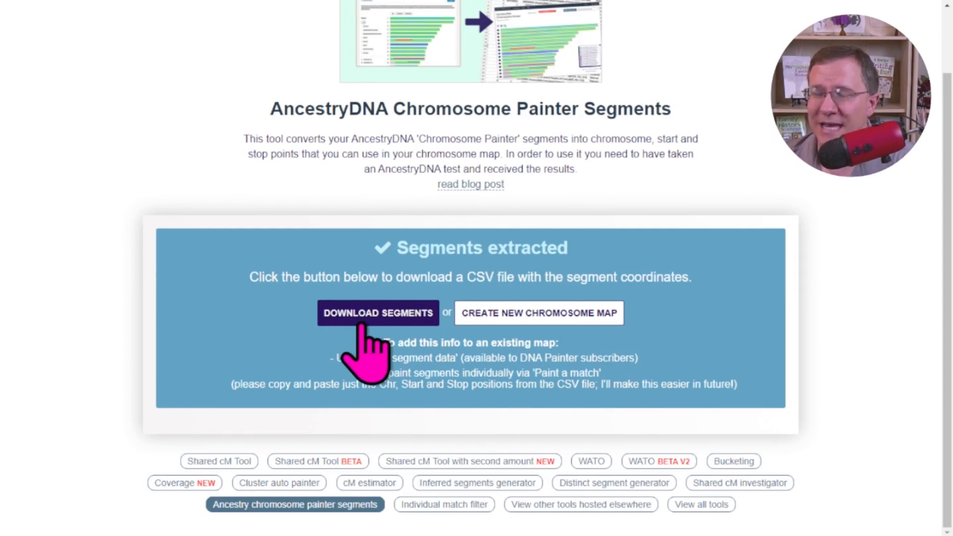
mouse_move(397, 385)
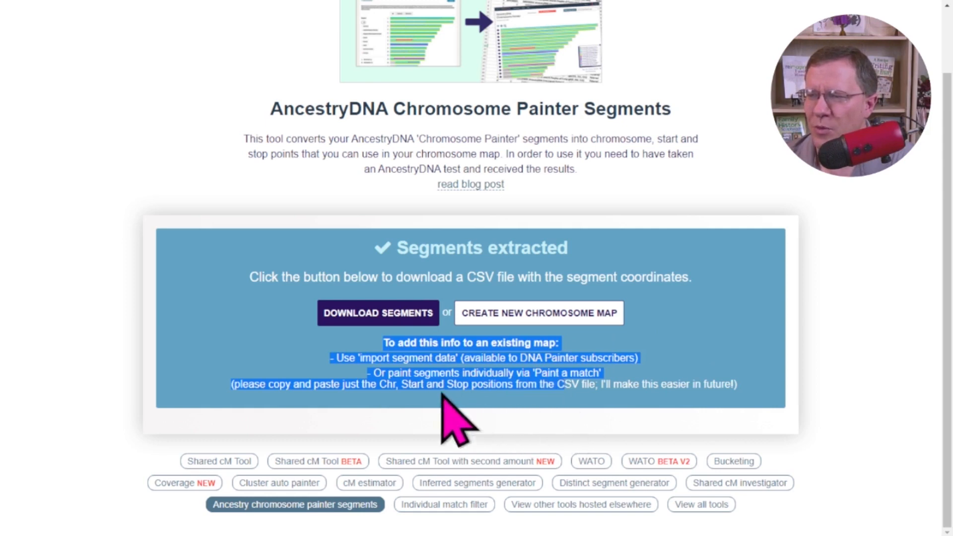
mouse_move(615, 399)
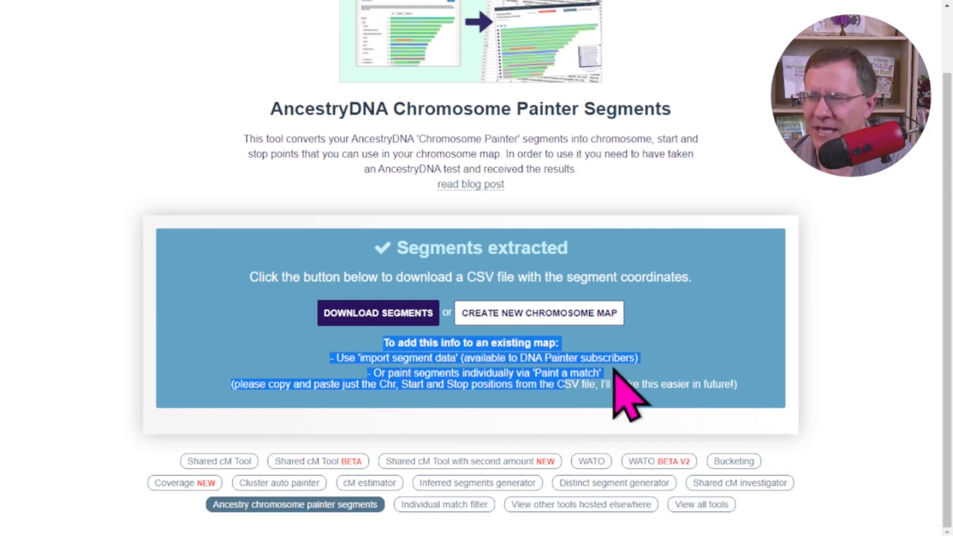
mouse_move(370, 383)
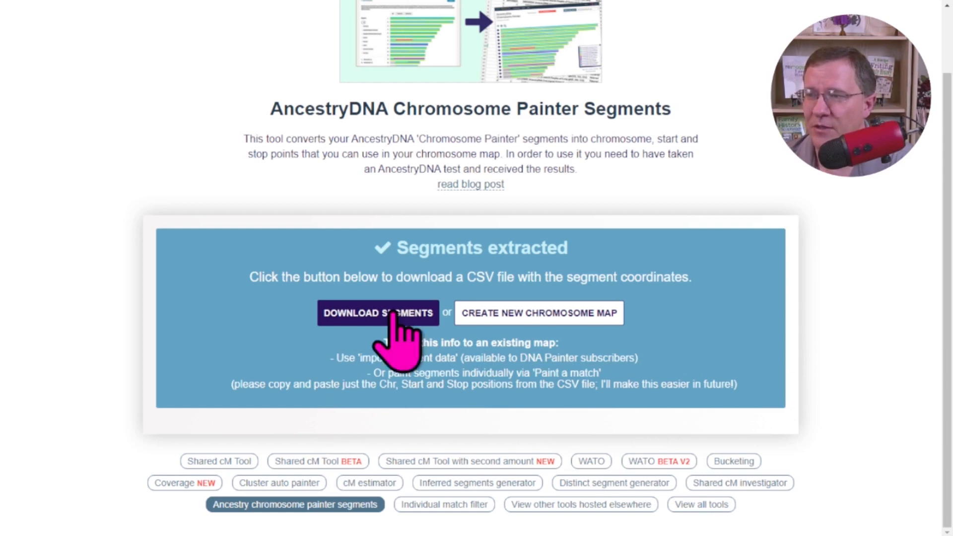
left_click(378, 313)
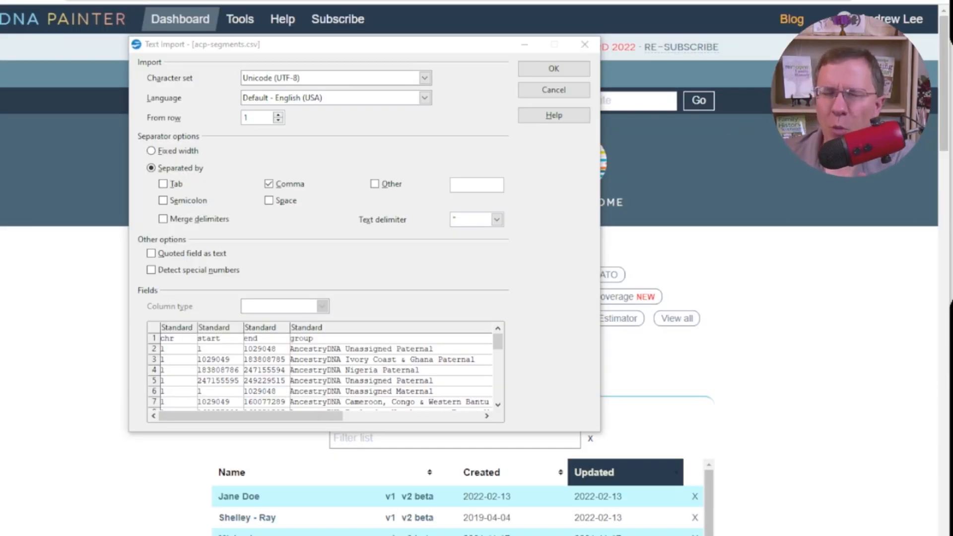
mouse_move(467, 248)
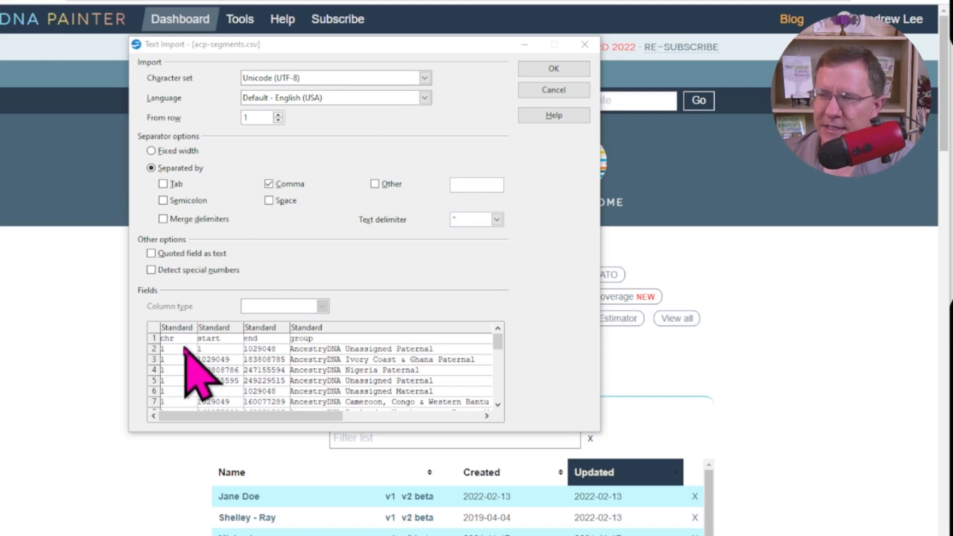
mouse_move(328, 354)
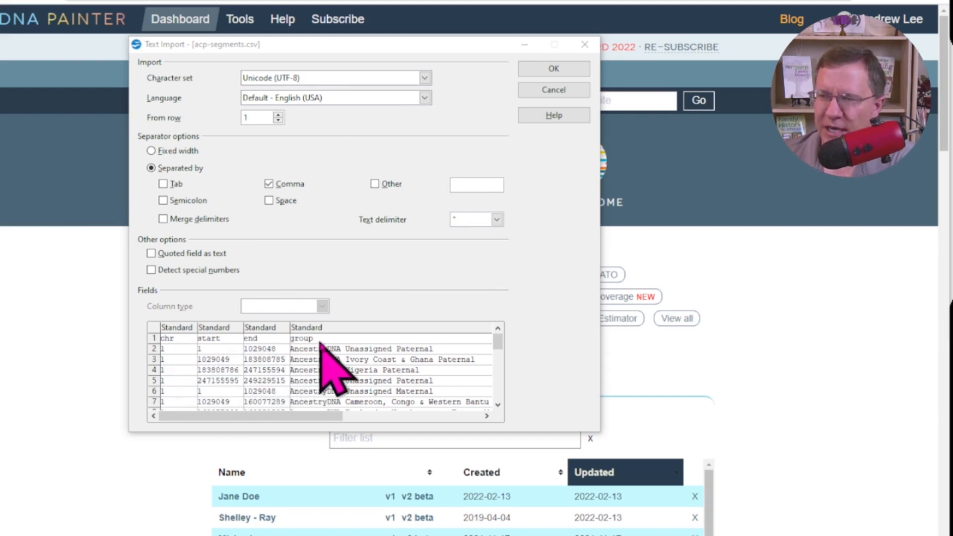
- Import acp-segments.csv as UTF-8, comma-separated, into Calc columns
scroll("right", 3)
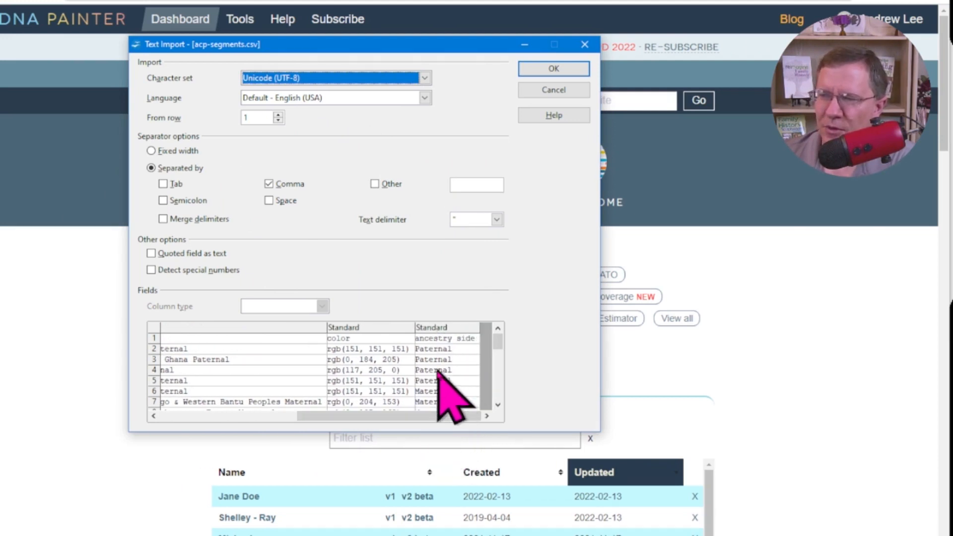
mouse_move(374, 371)
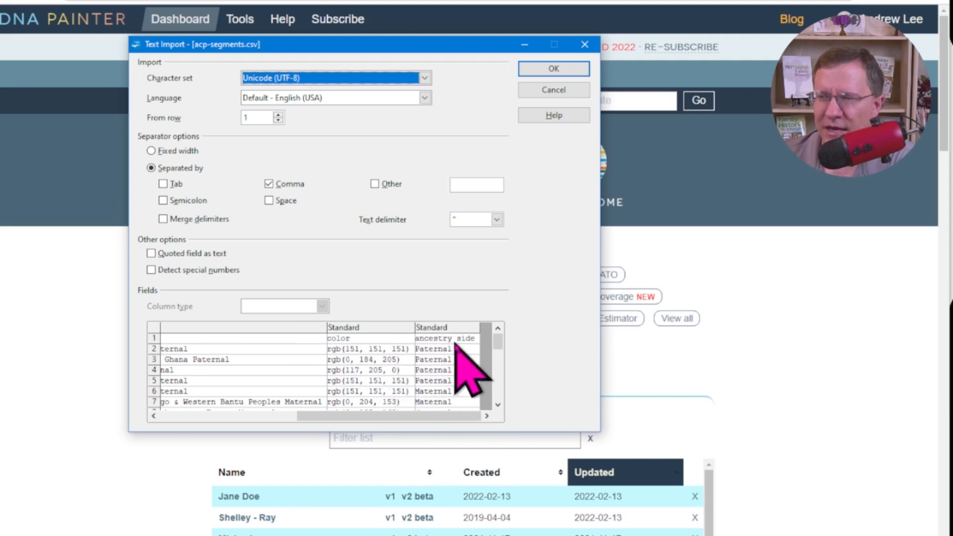
mouse_move(435, 381)
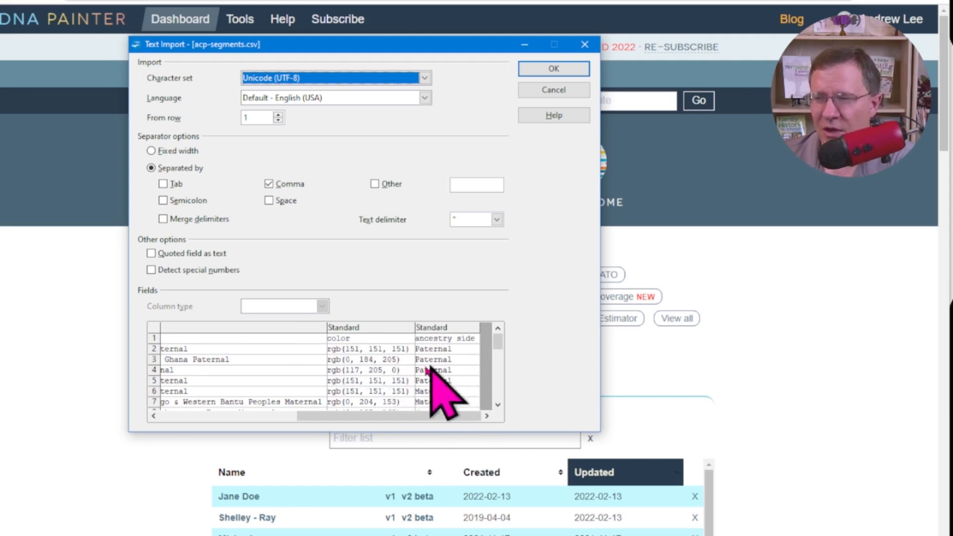
left_click_drag(426, 416, 334, 416)
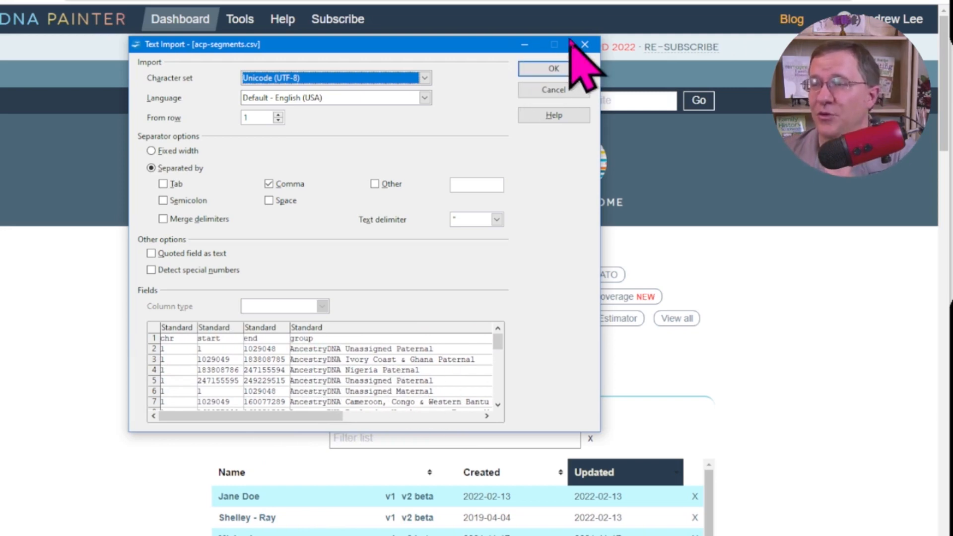
left_click(553, 68)
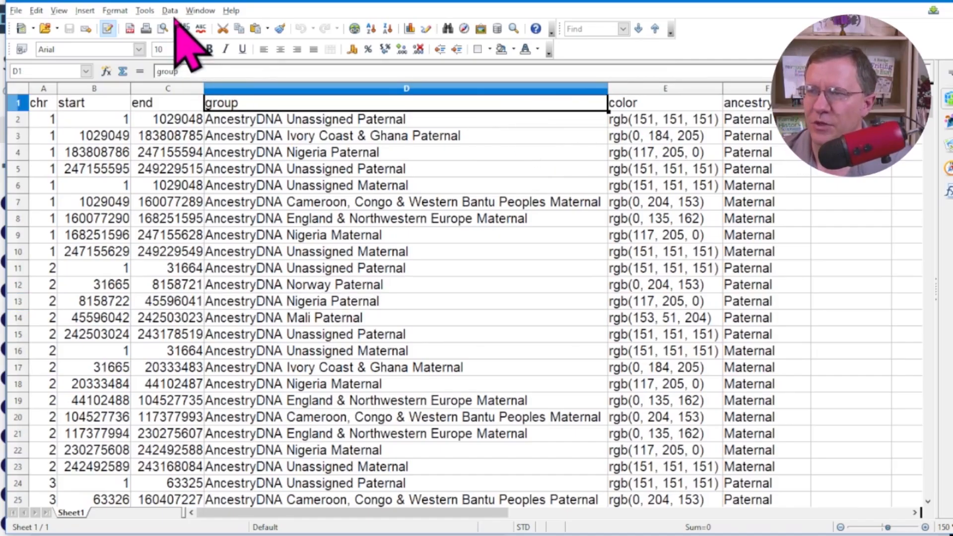
- AutoFilter the segments sheet's group column to AncestryDNA Nigeria Paternal
left_click(199, 10)
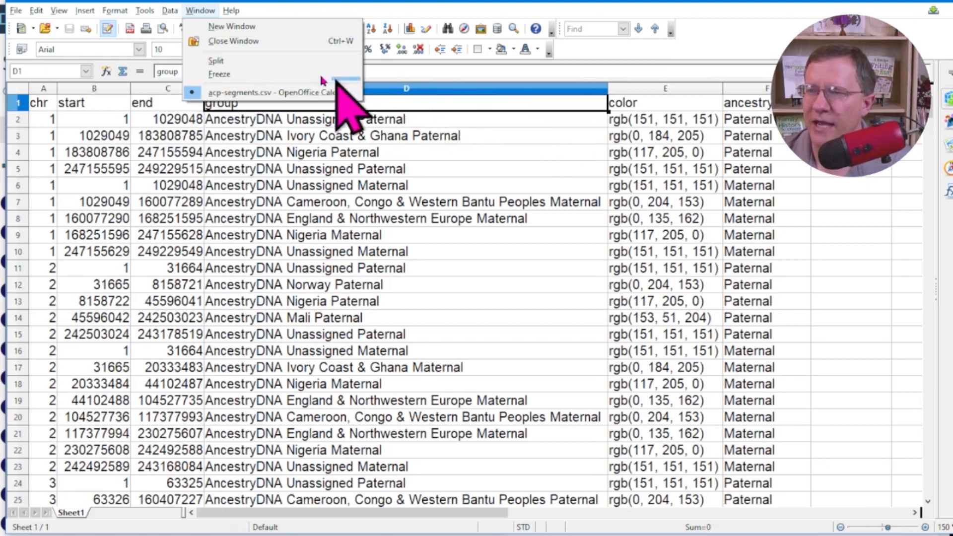
left_click(170, 10)
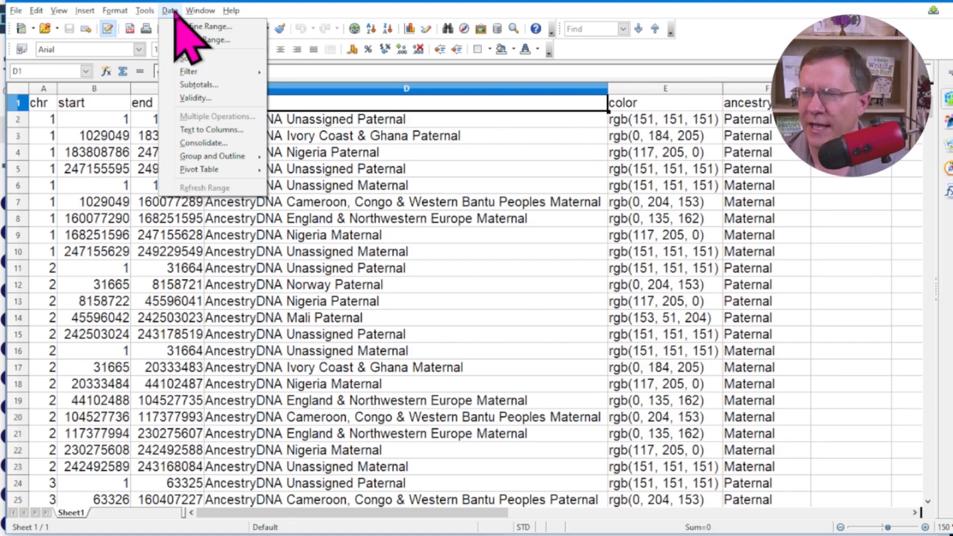
mouse_move(204, 72)
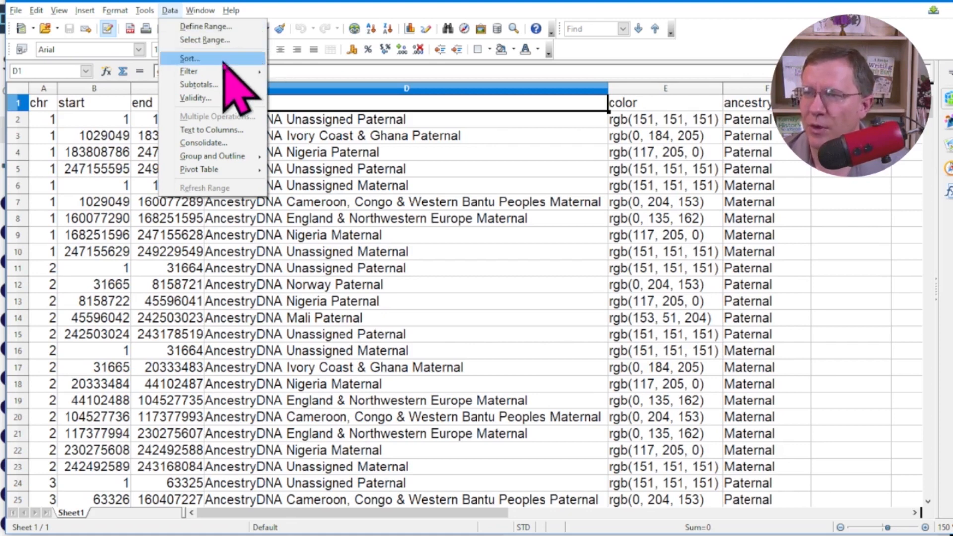
left_click(188, 71)
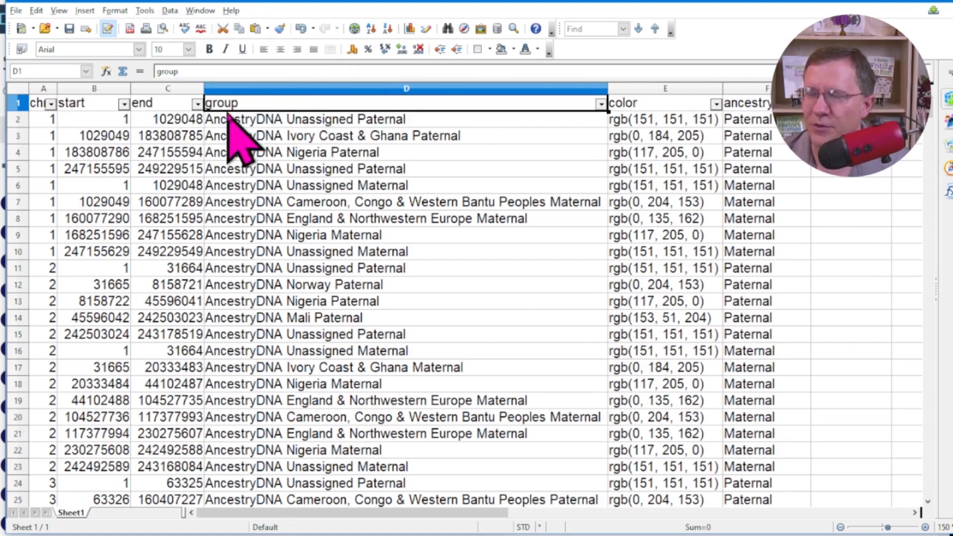
mouse_move(601, 116)
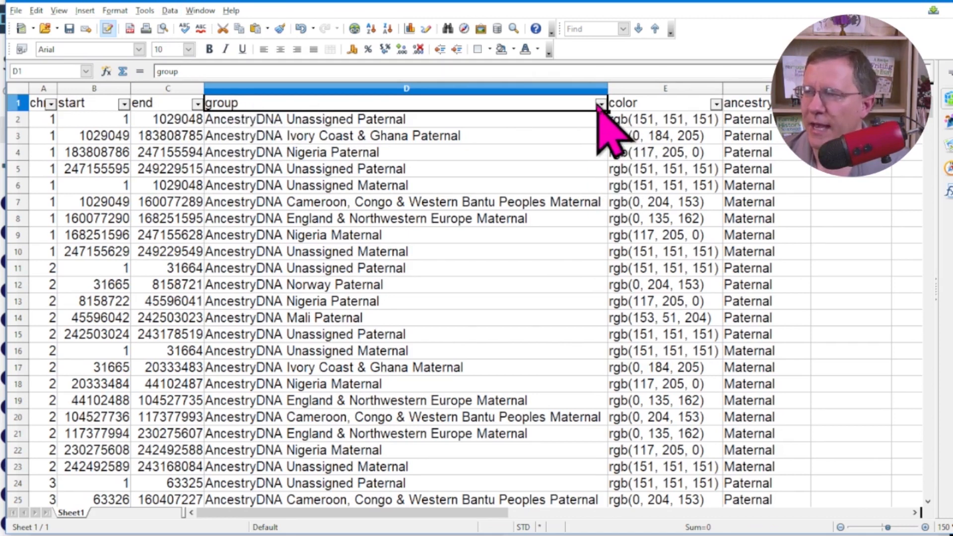
mouse_move(609, 124)
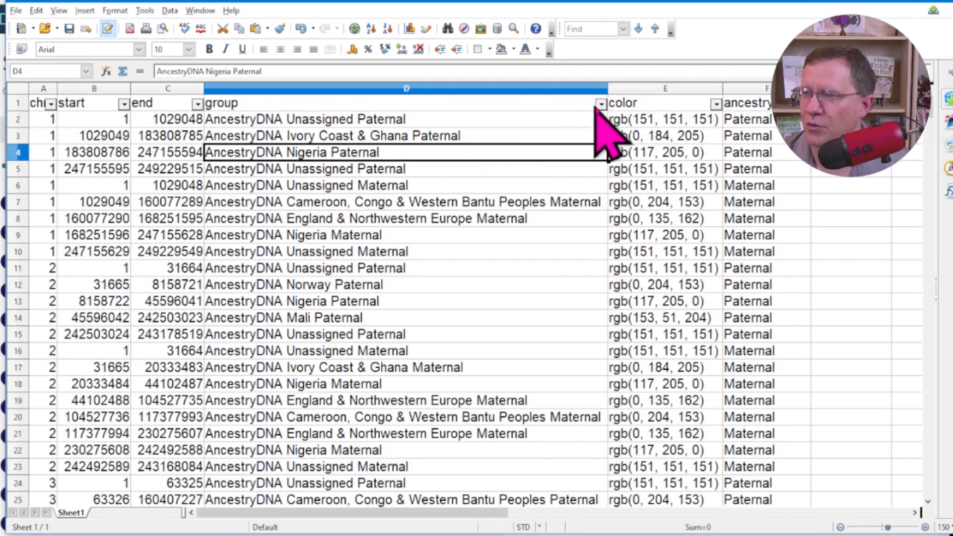
left_click(601, 104)
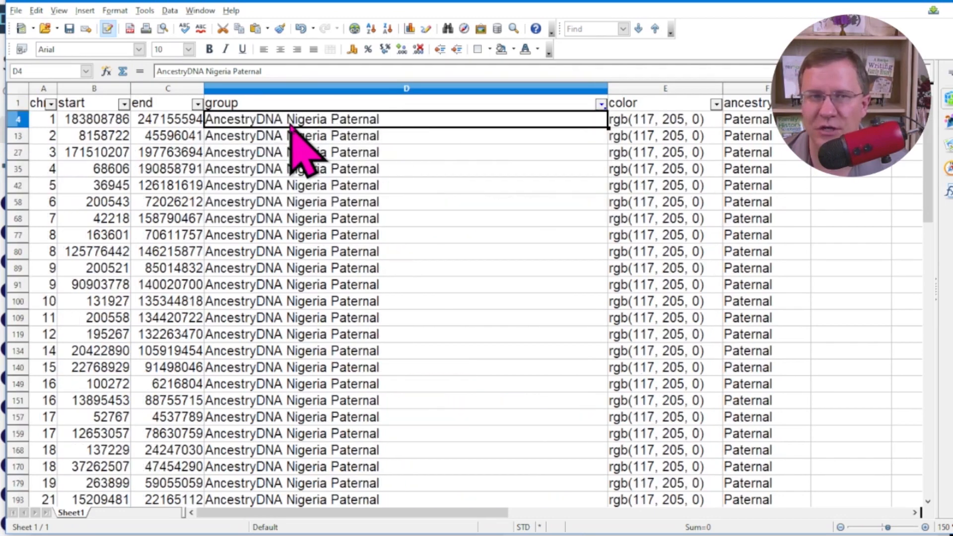
scroll("down", 3)
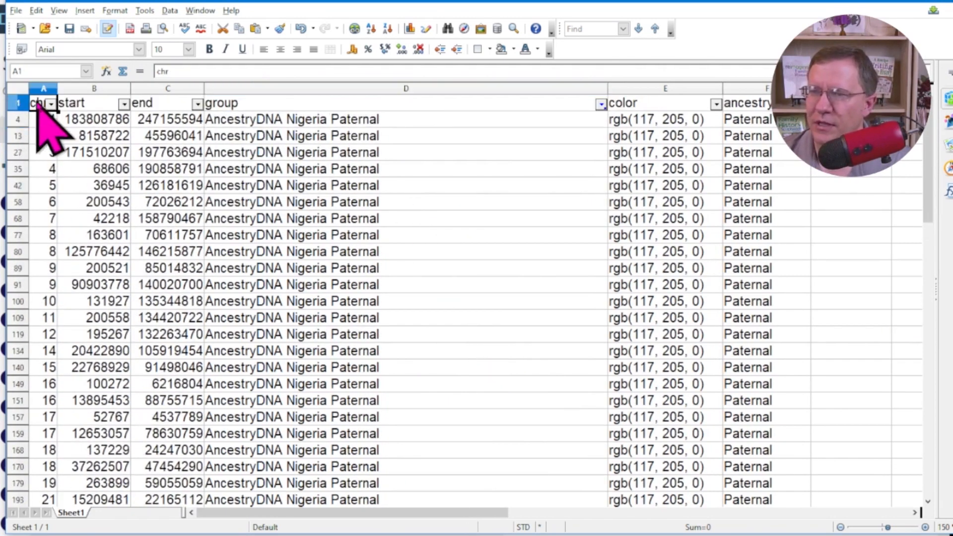
scroll("down", 3)
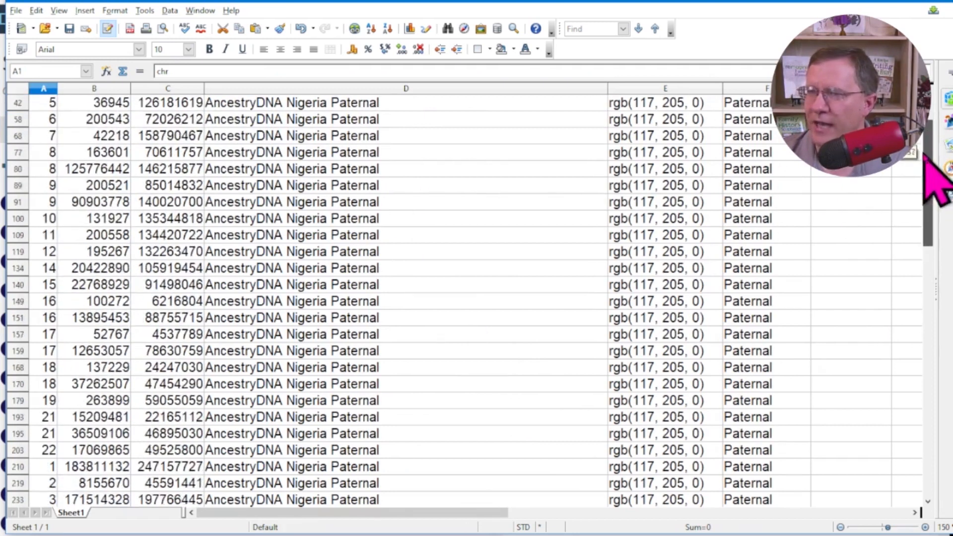
scroll("down", 3)
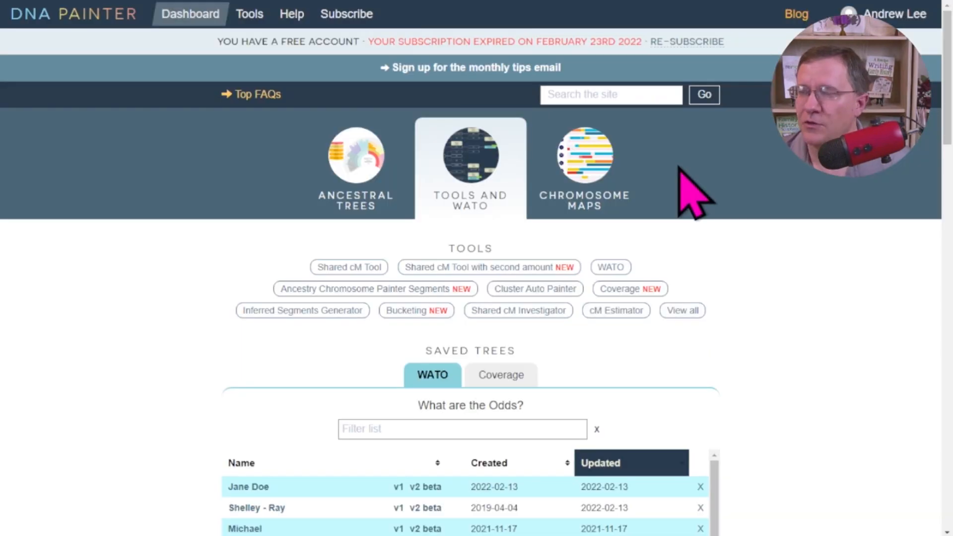
- On the Sandbox map, paste the Nigeria Paternal rows into a new match
left_click(584, 153)
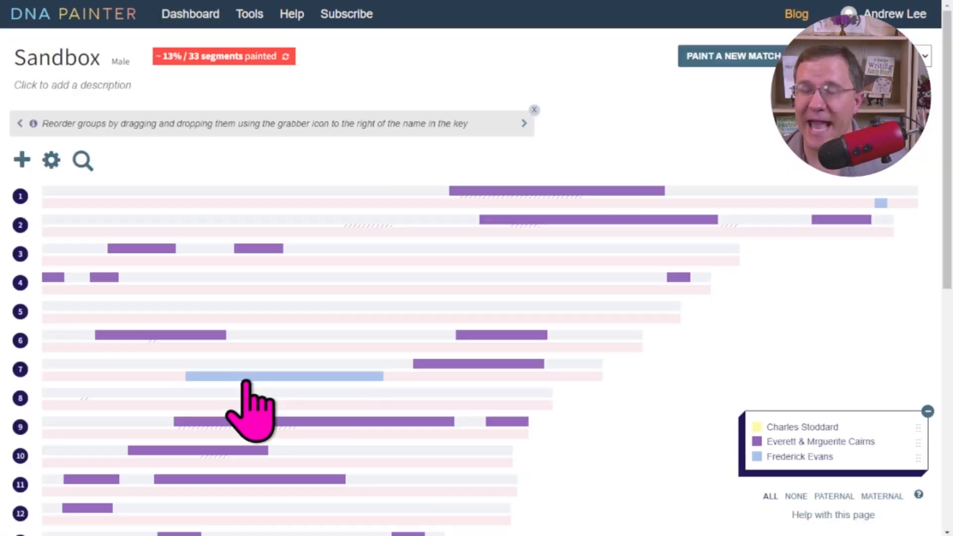
mouse_move(451, 117)
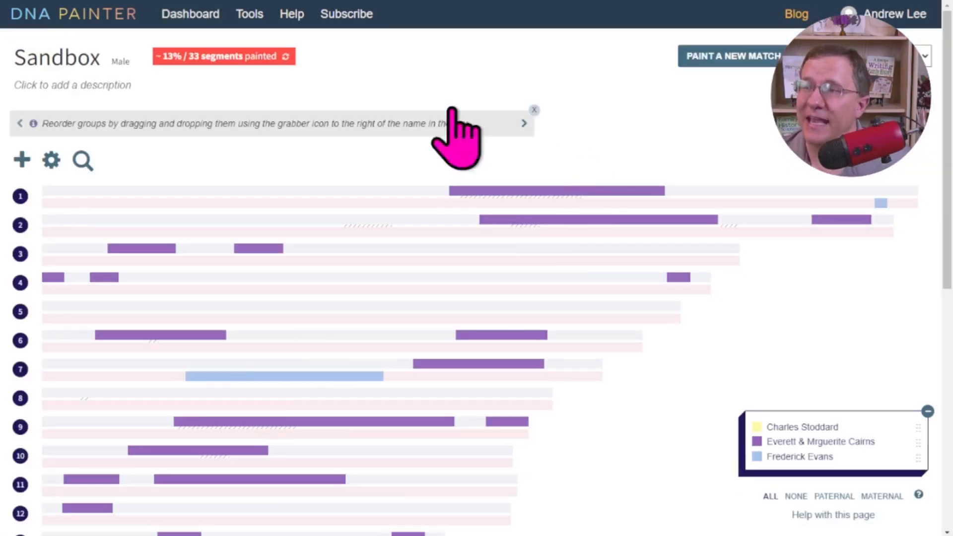
mouse_move(409, 180)
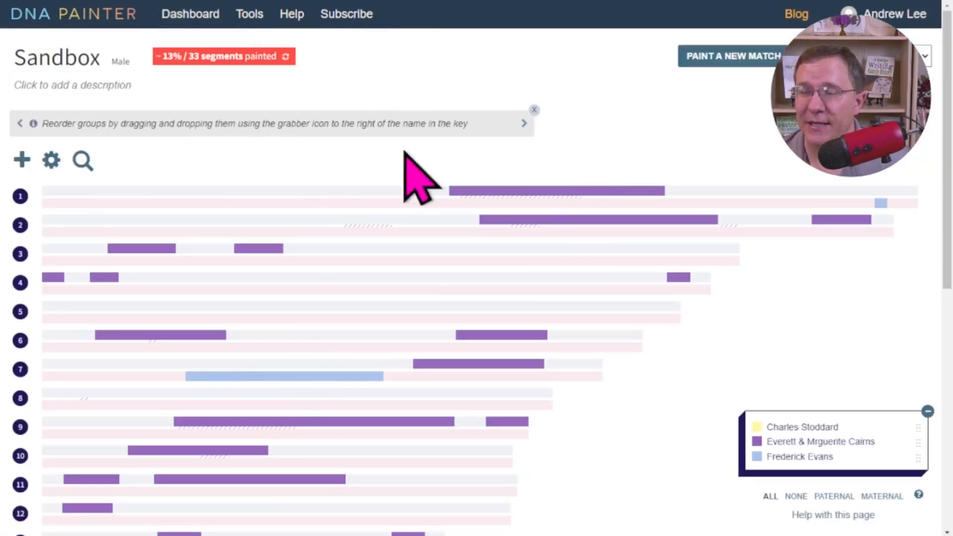
mouse_move(740, 42)
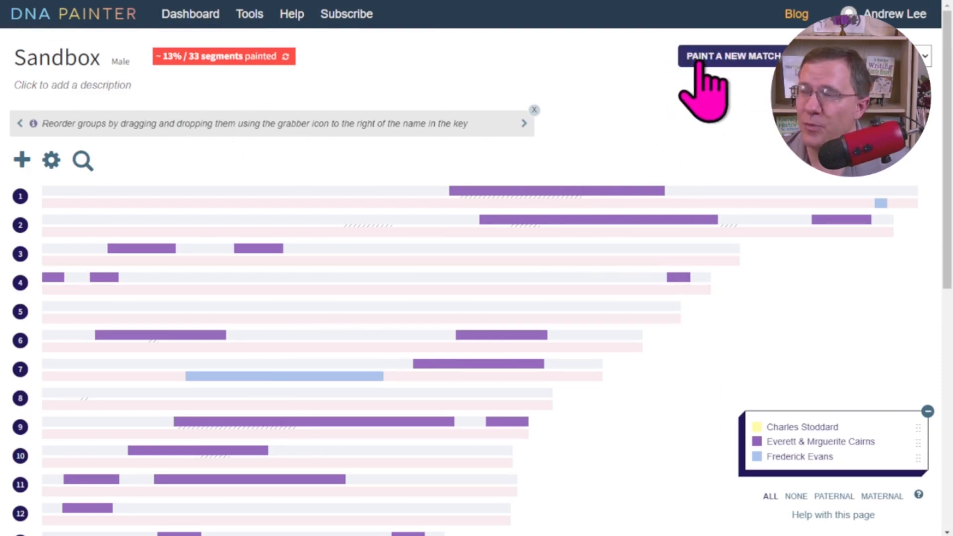
left_click(732, 55)
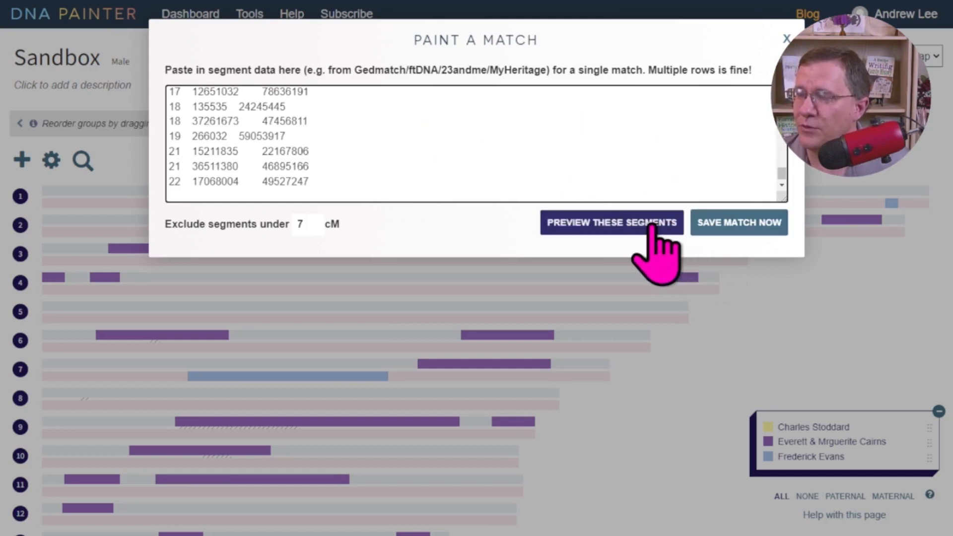
- Preview the 52 pasted segments on the map and open the save form
left_click(612, 223)
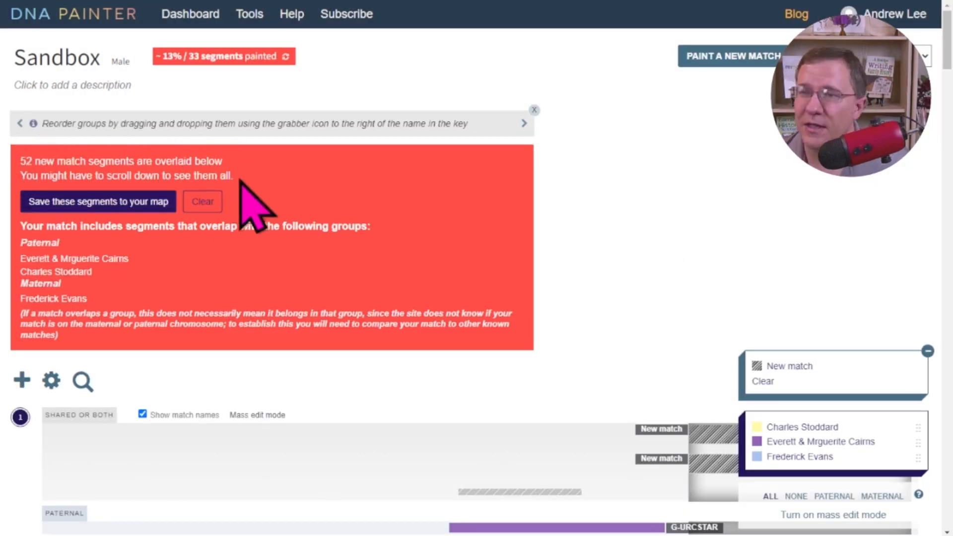
mouse_move(114, 267)
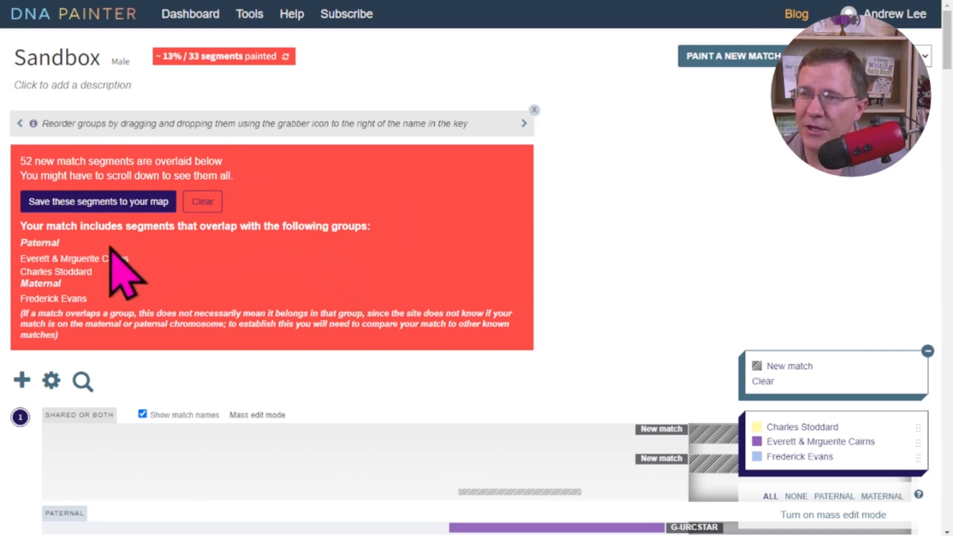
scroll("down", 3)
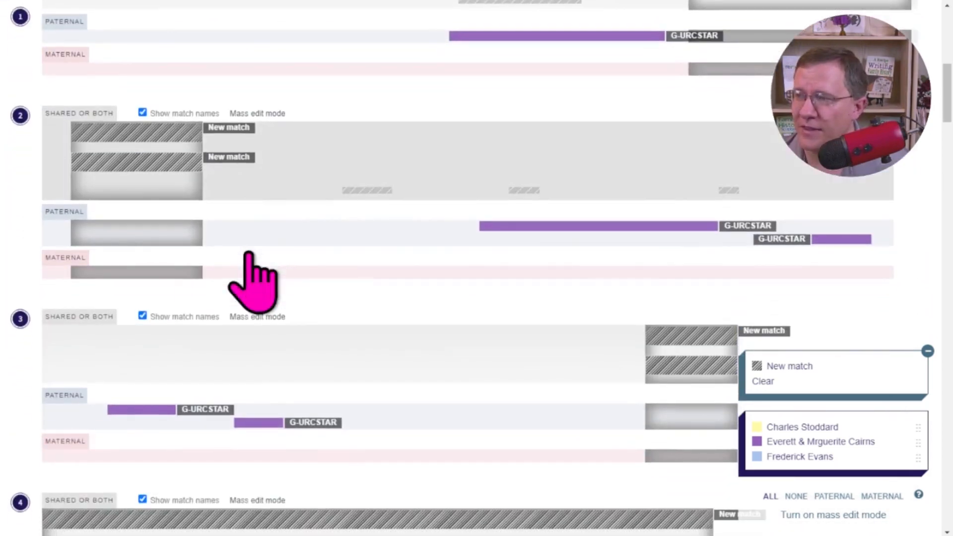
scroll("down", 3)
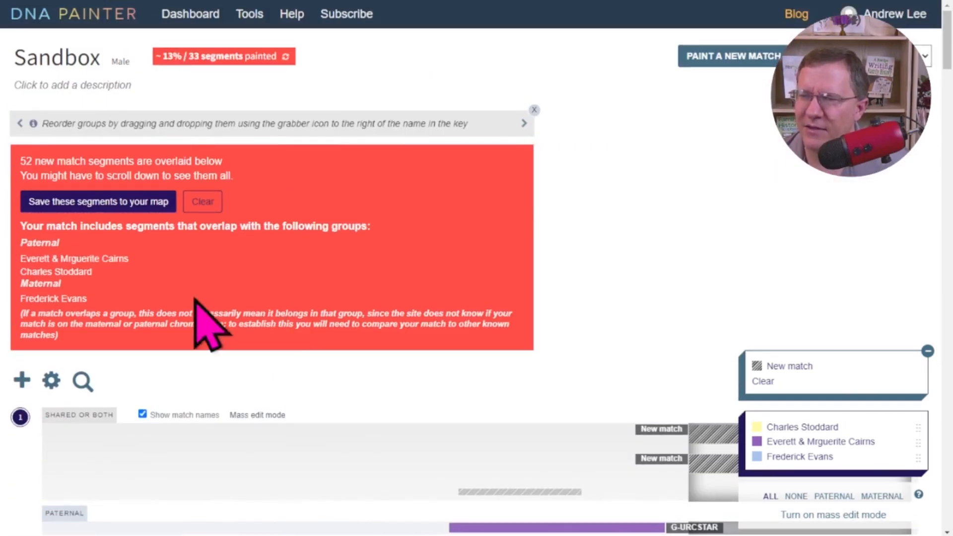
mouse_move(159, 258)
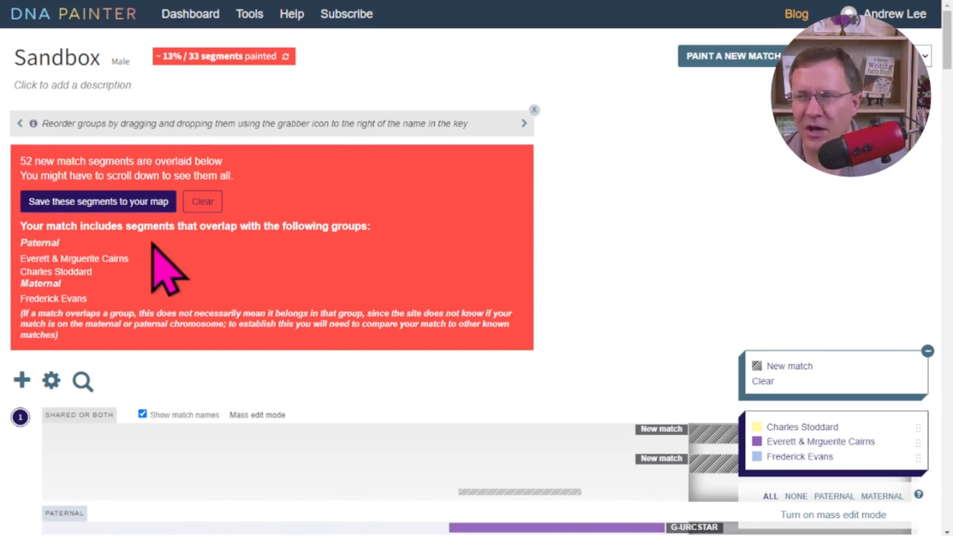
left_click(98, 202)
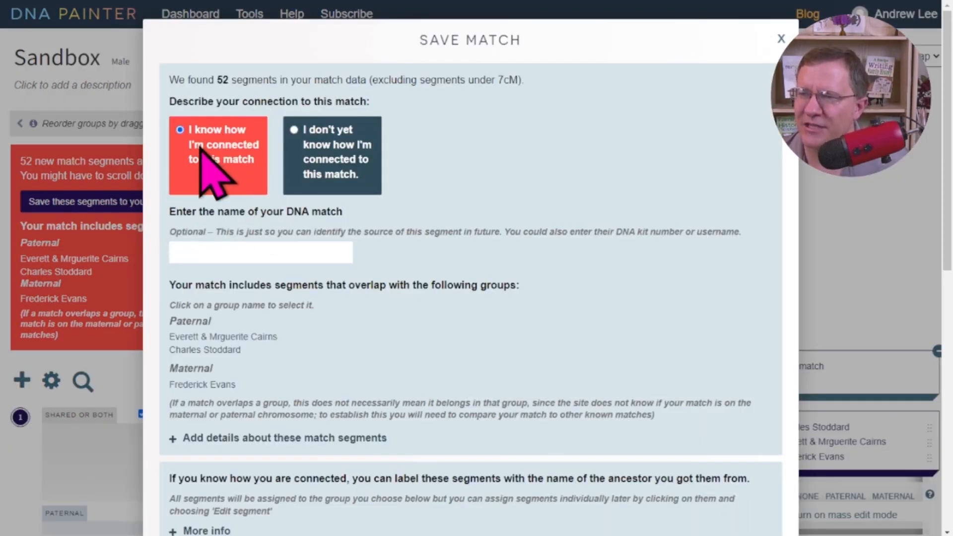
mouse_move(306, 159)
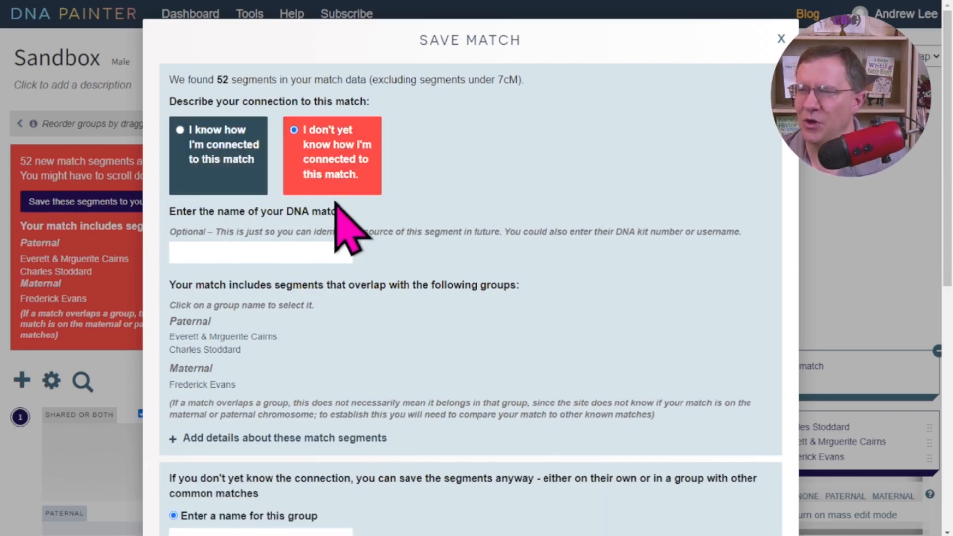
- Save the match as paternal group 'Nigeria -Paternal' in orange, connection unknown
scroll("down", 3)
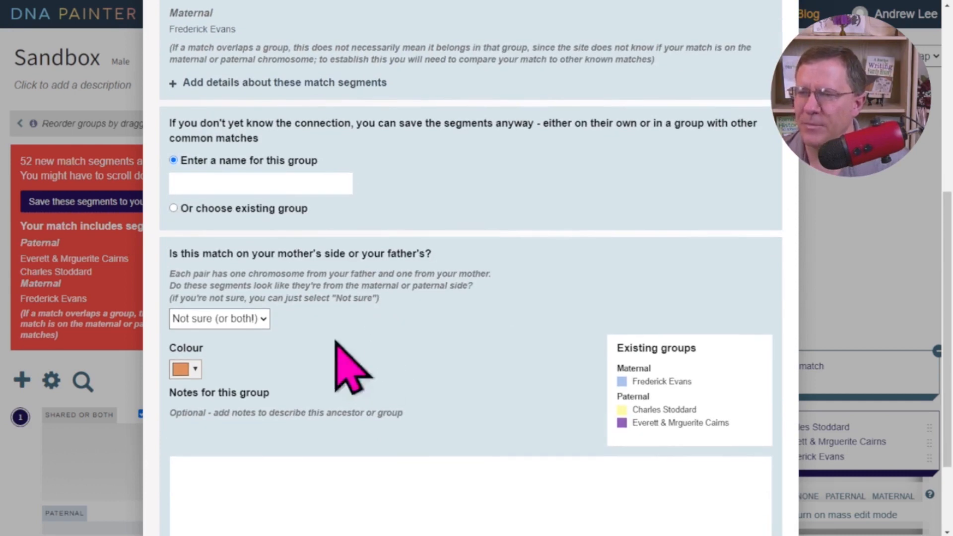
left_click(219, 319)
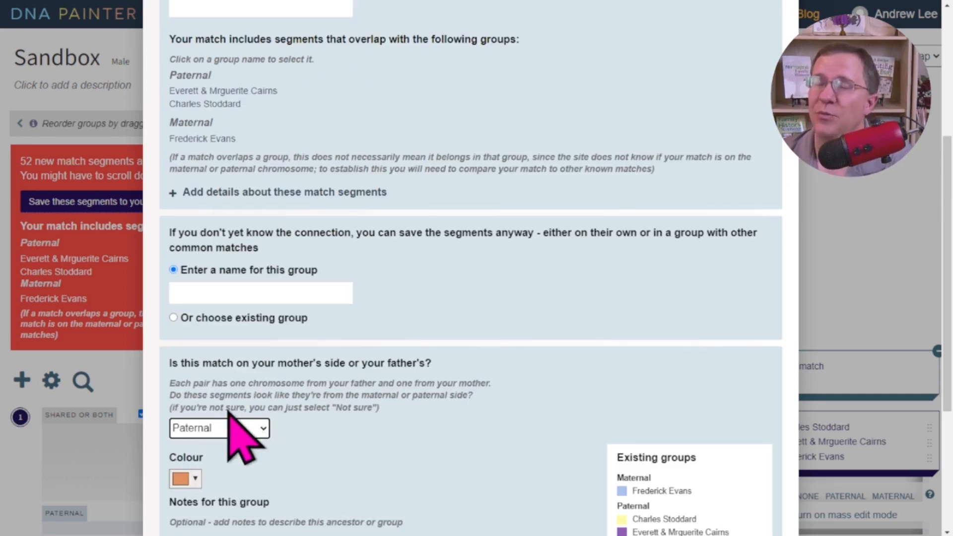
mouse_move(261, 345)
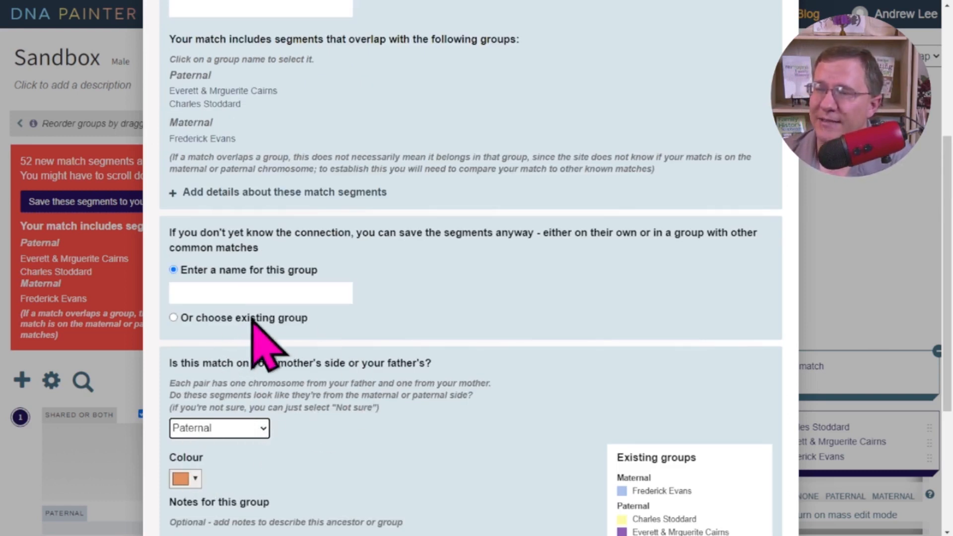
type("N")
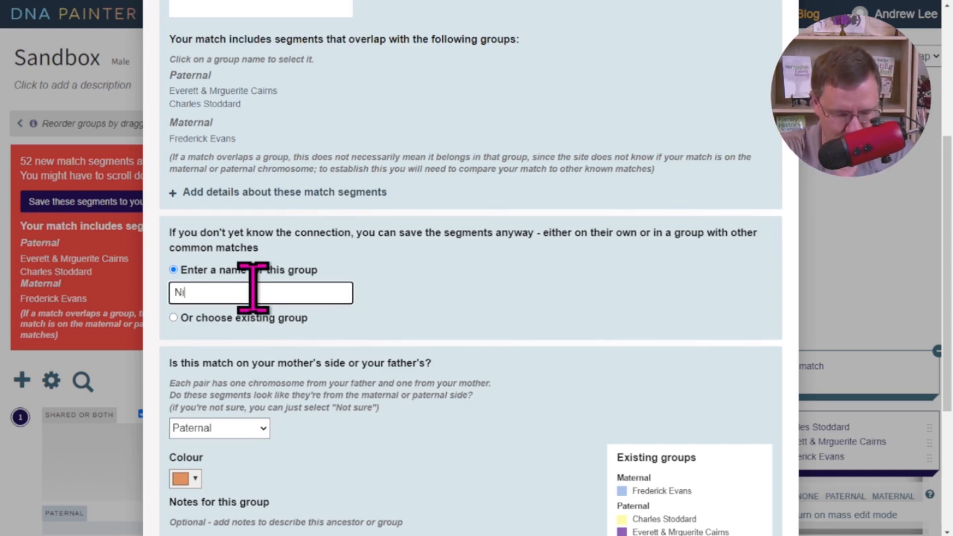
type("igeria")
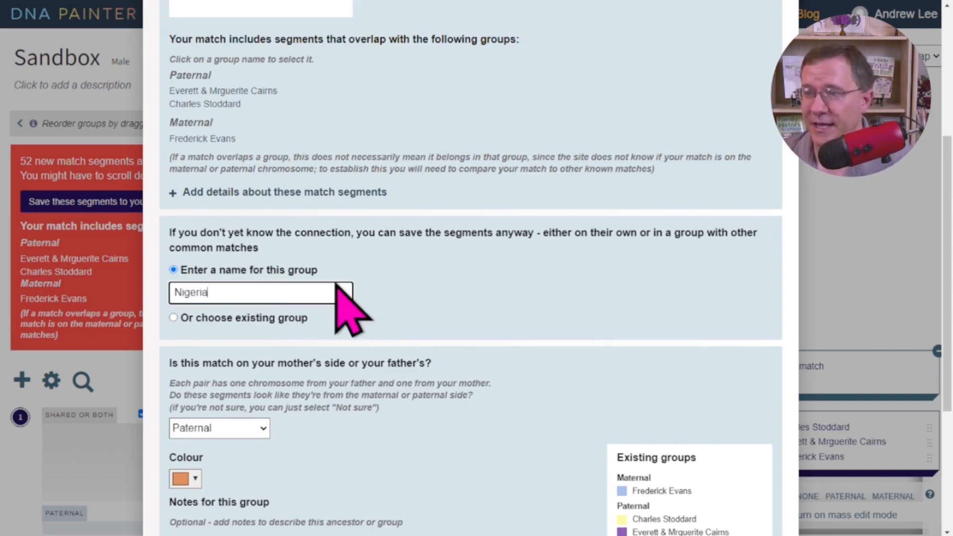
mouse_move(568, 267)
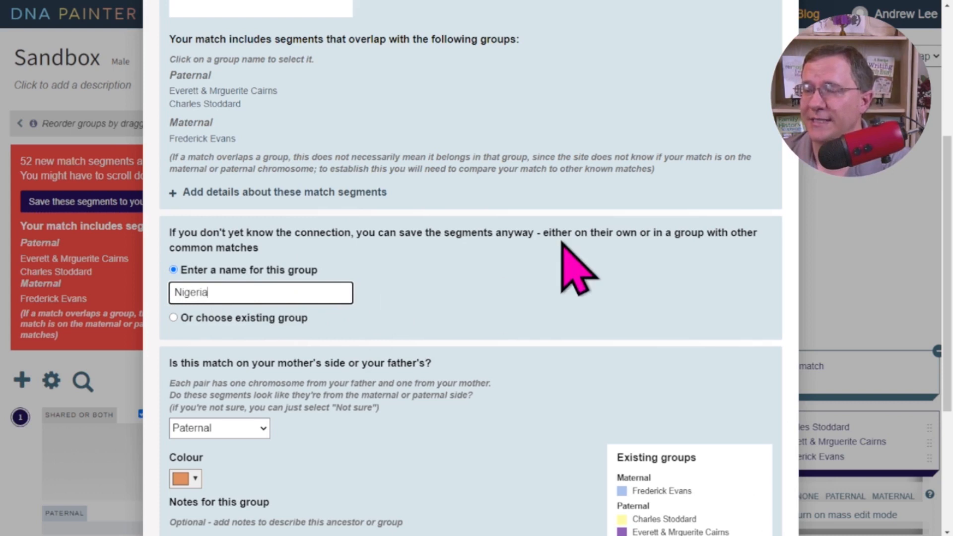
scroll("down", 3)
type(" -")
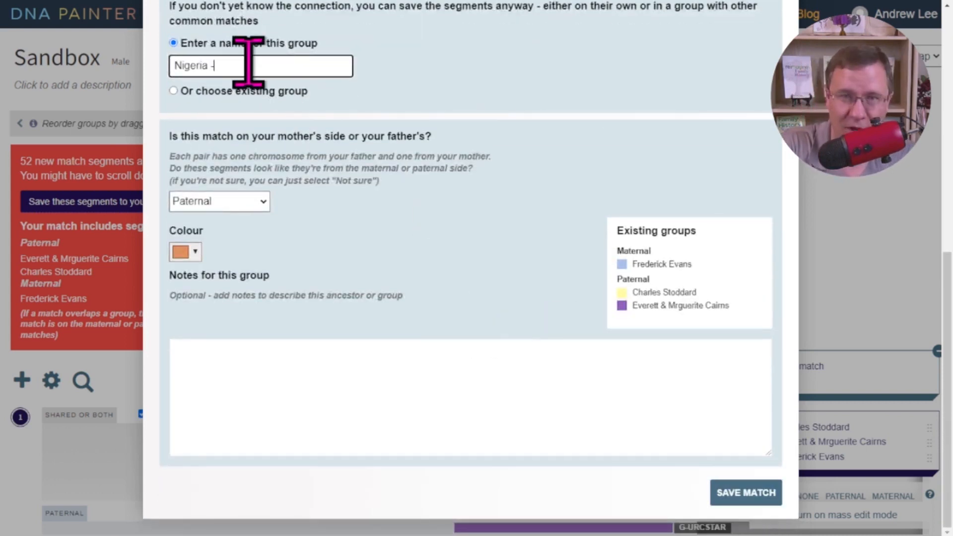
type("Paternal")
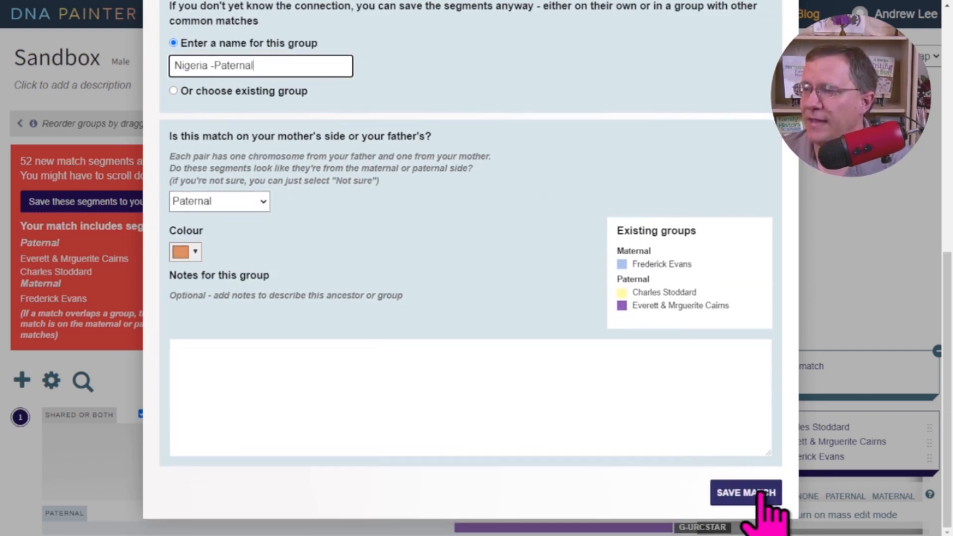
left_click(747, 493)
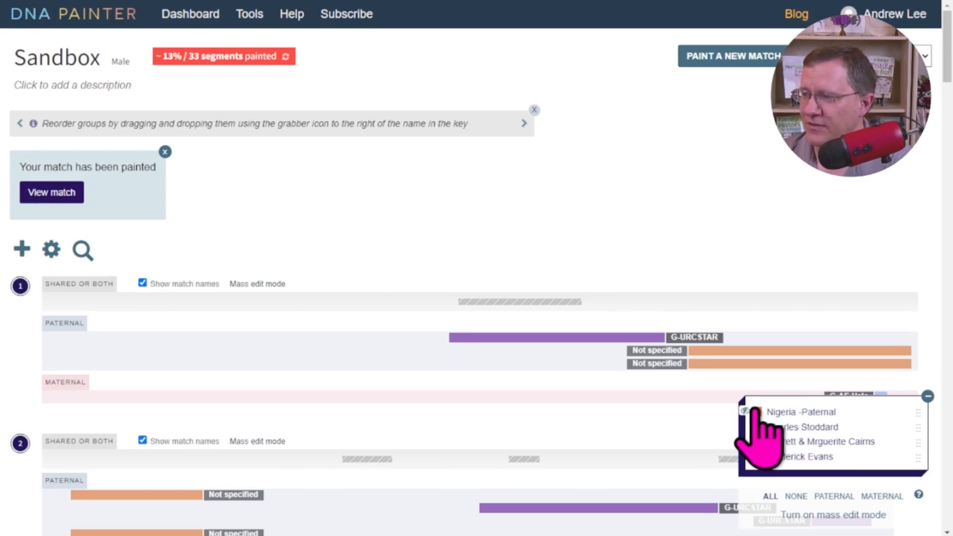
- Scroll through the chromosomes to view the orange Nigeria -Paternal segments
scroll("down", 3)
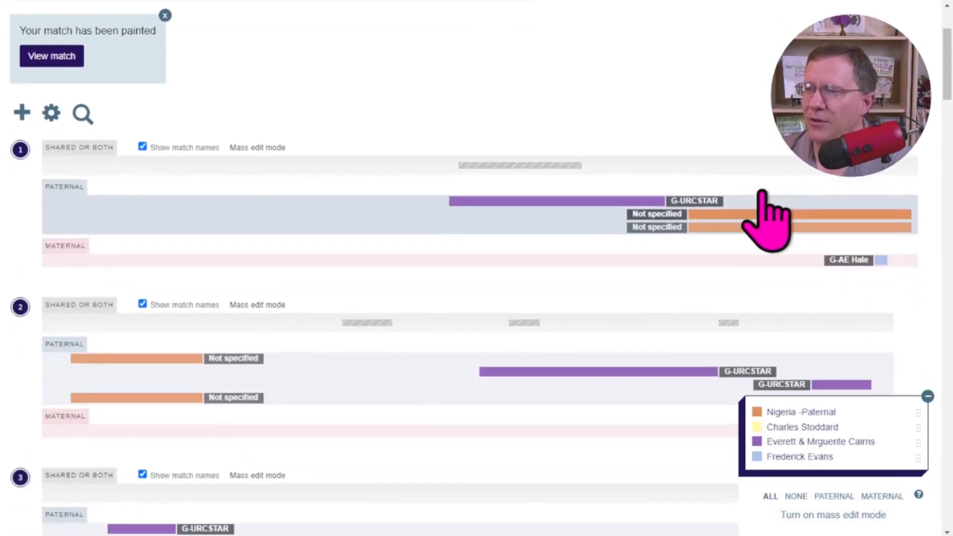
scroll("down", 3)
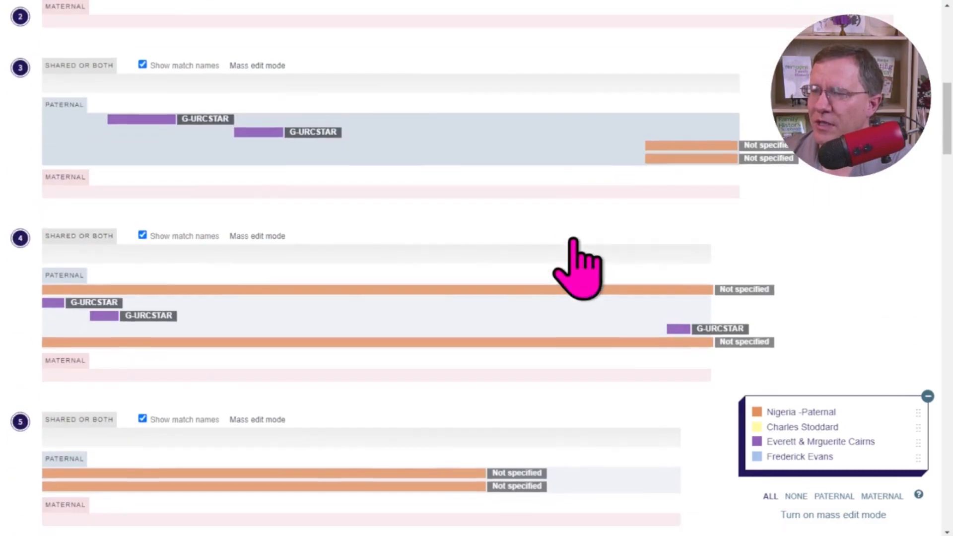
scroll("down", 3)
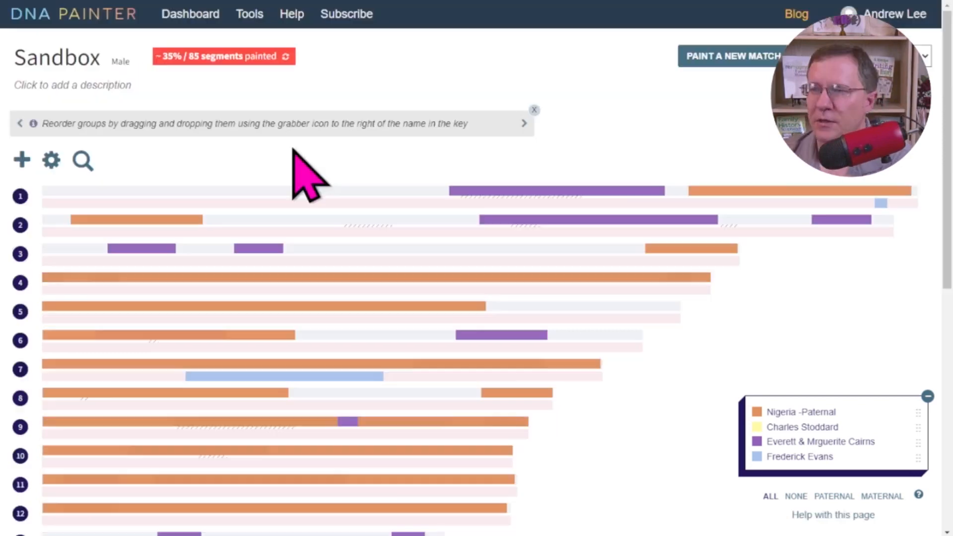
left_click(72, 84)
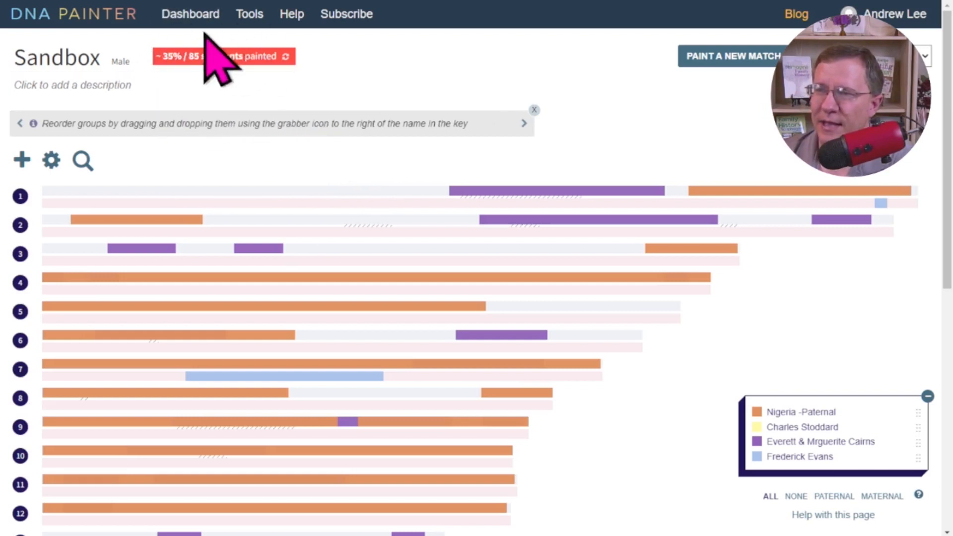
scroll("down", 3)
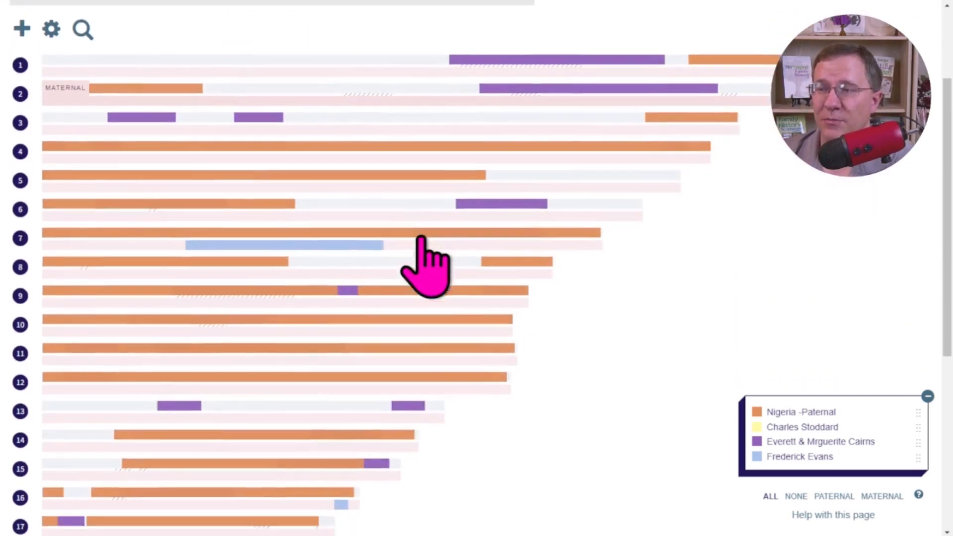
scroll("down", 3)
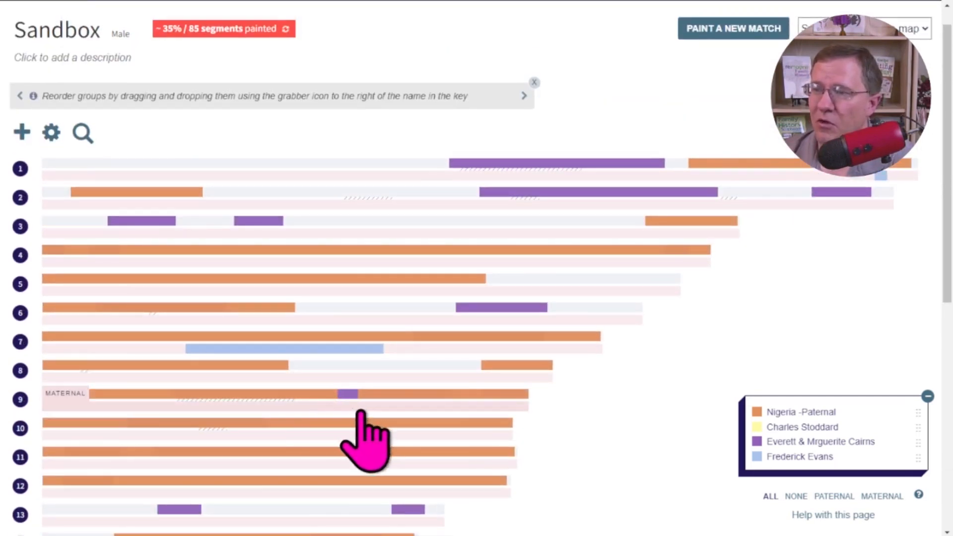
mouse_move(363, 424)
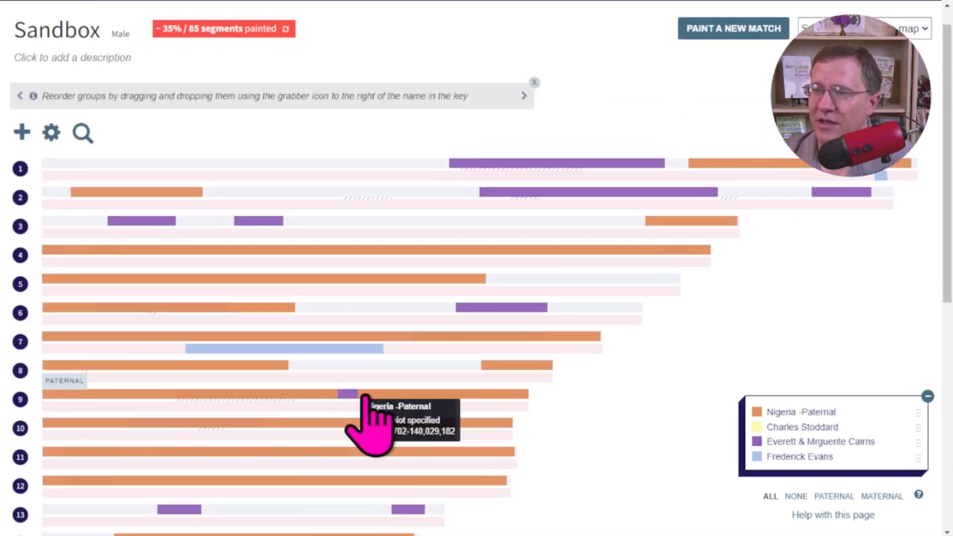